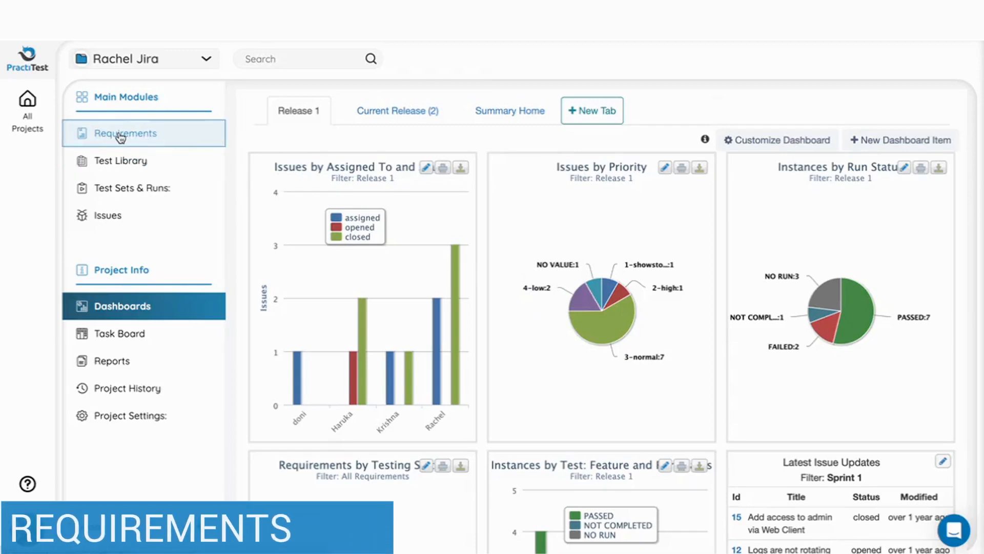
Step: Browse Requirements and the New Requirement options, then open the Rachel Jira project settings
left_click(126, 133)
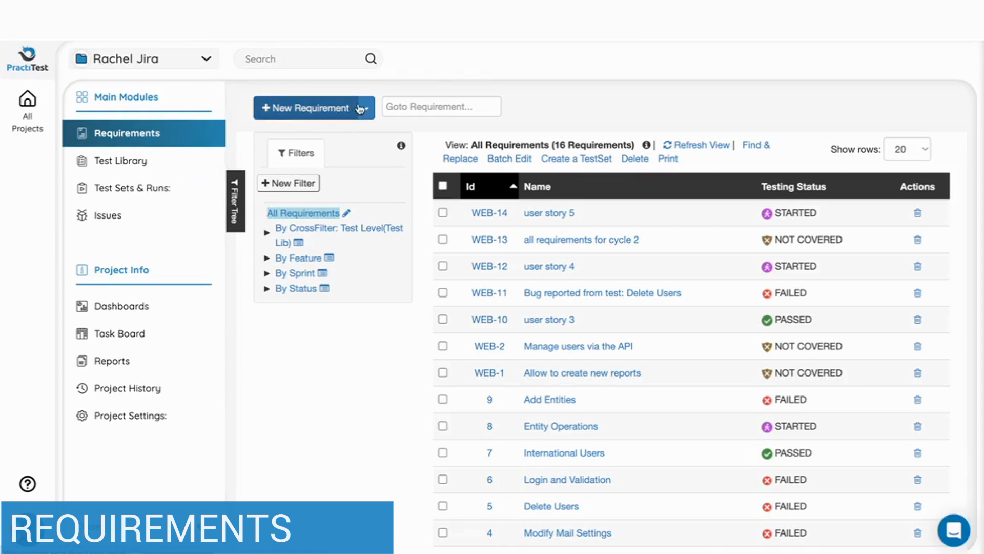
left_click(366, 108)
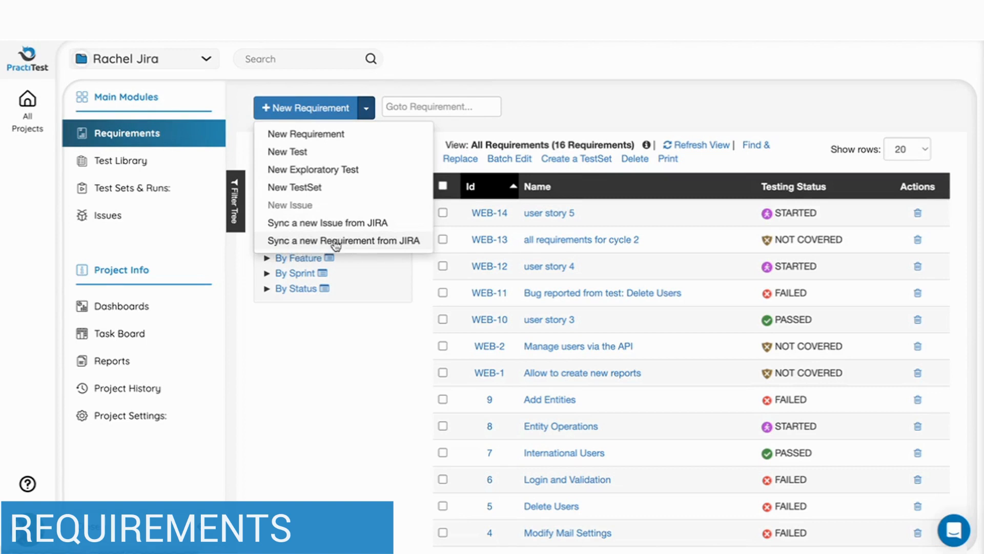
left_click(130, 415)
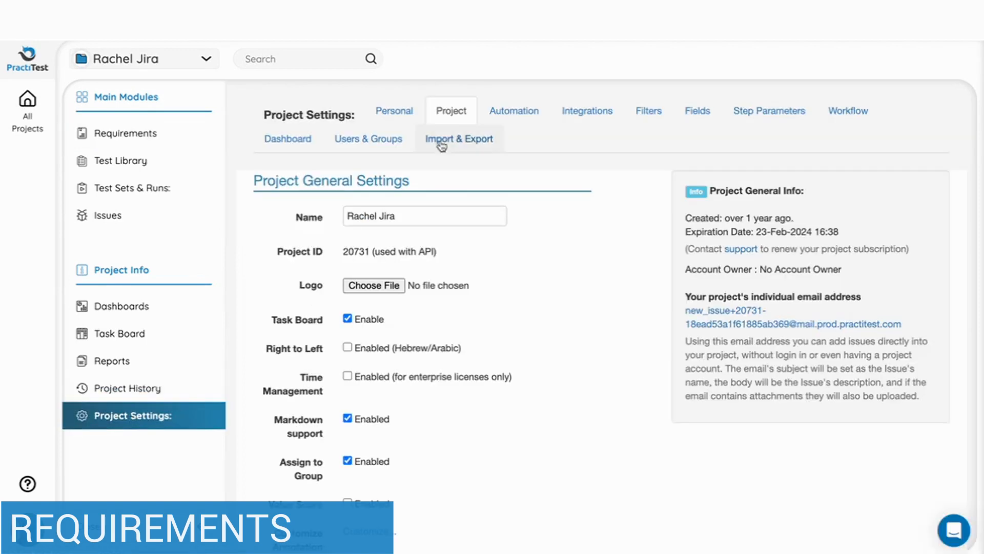
Step: Check the Import & Export options, then open the Test Library of 16 tests
left_click(459, 139)
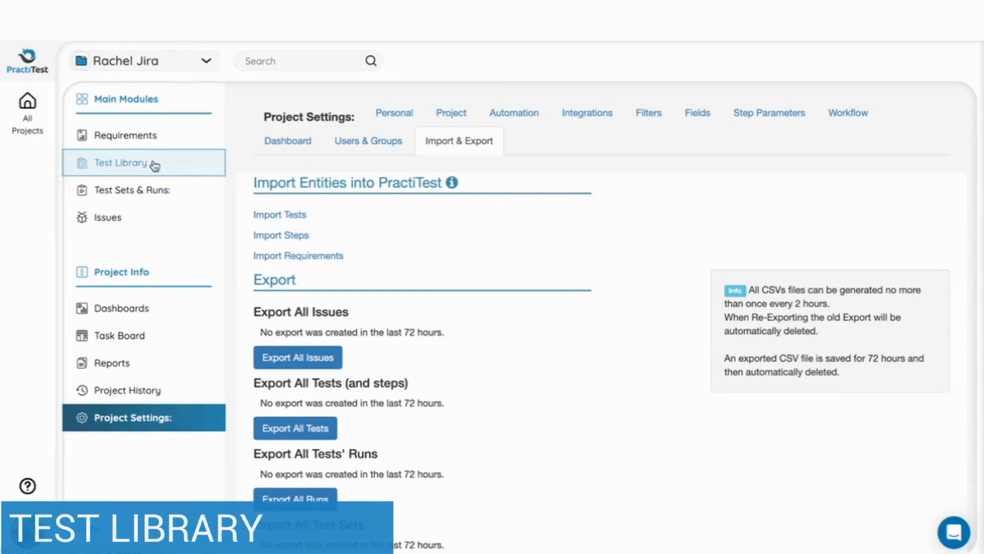
left_click(121, 163)
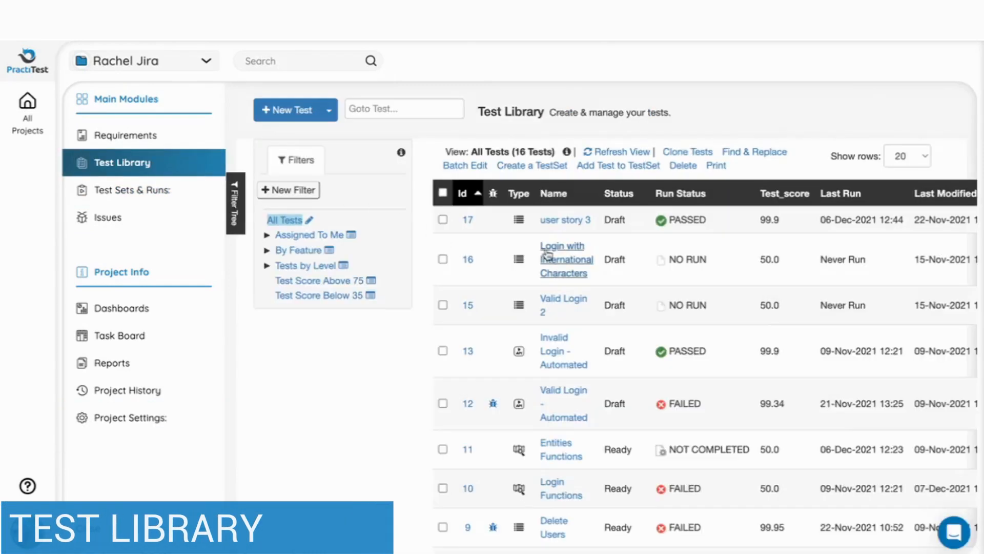
mouse_move(484, 507)
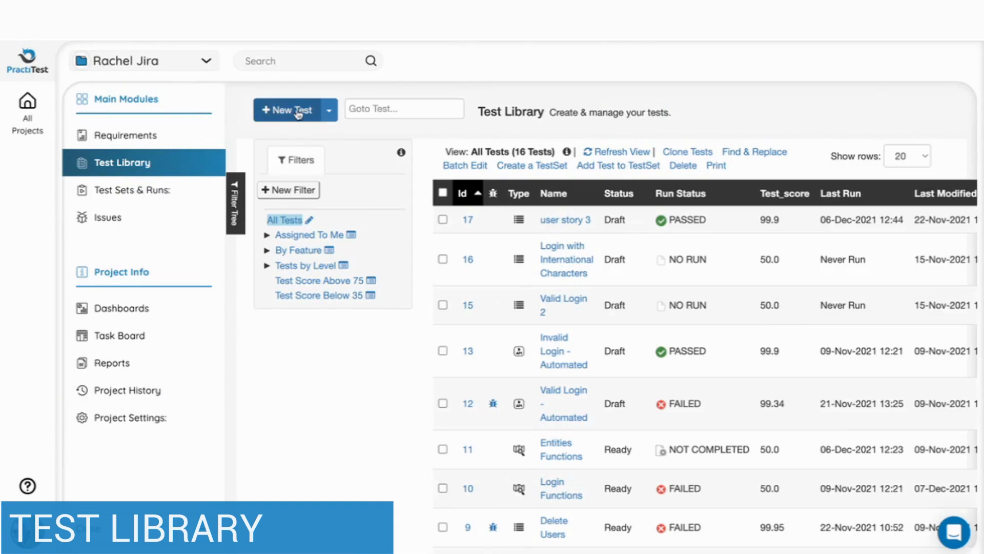
Step: Create a new test, trying Exploratory, BDD and Automated types and Obsolete status, ending Scripted
left_click(287, 109)
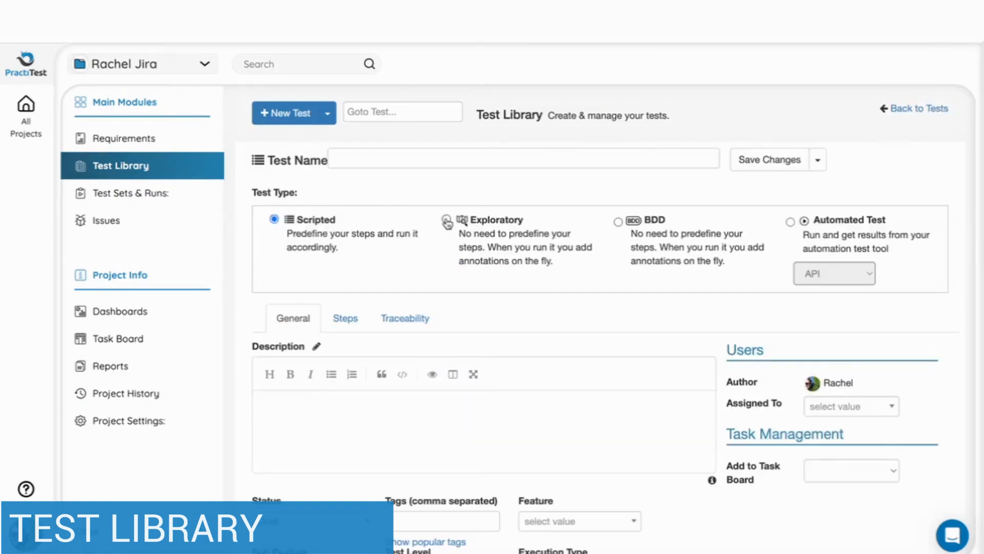
left_click(445, 220)
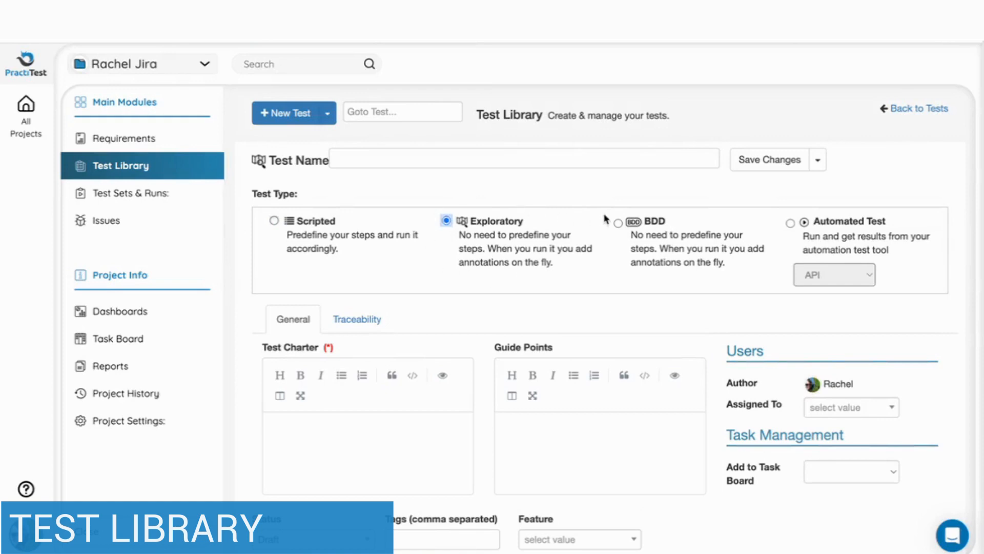
left_click(617, 223)
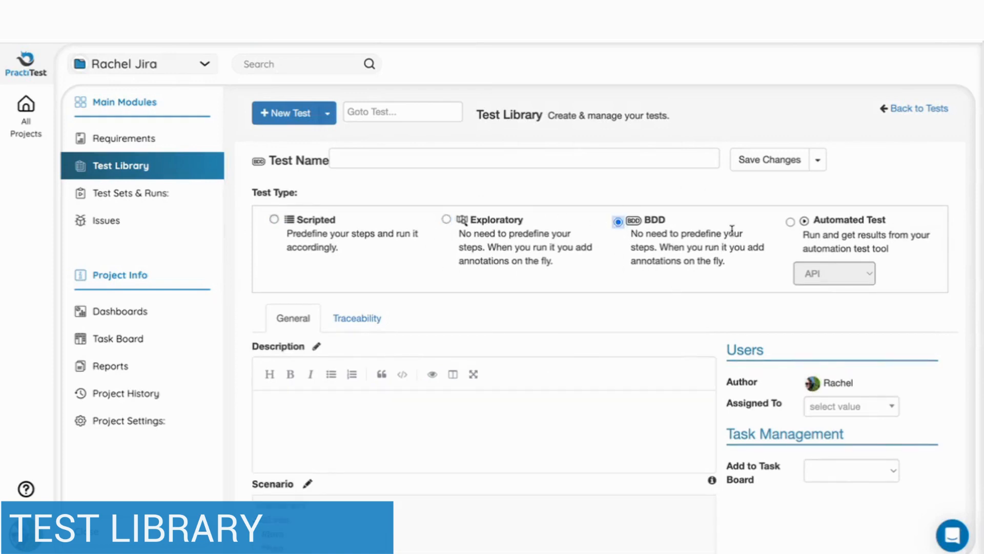
left_click(790, 226)
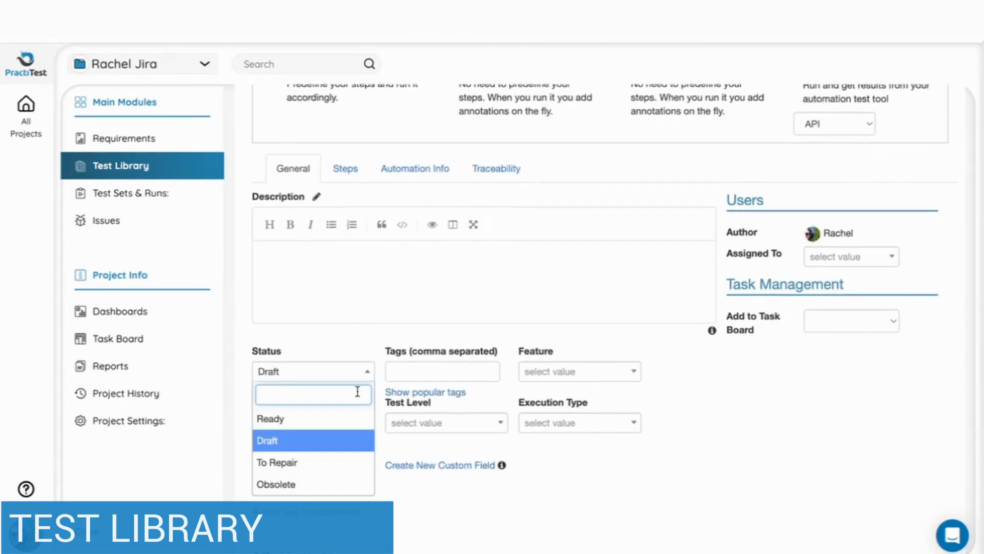
left_click(276, 485)
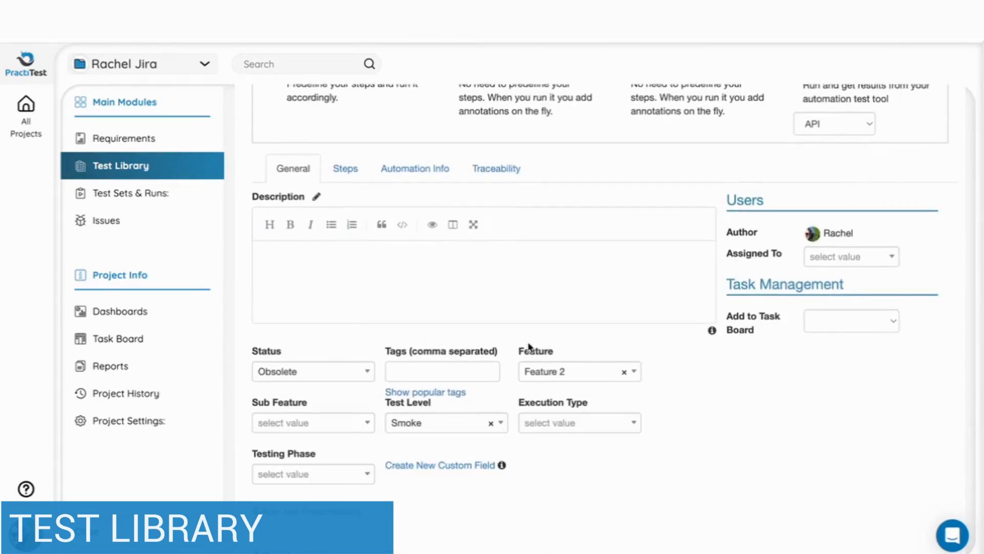
left_click(496, 168)
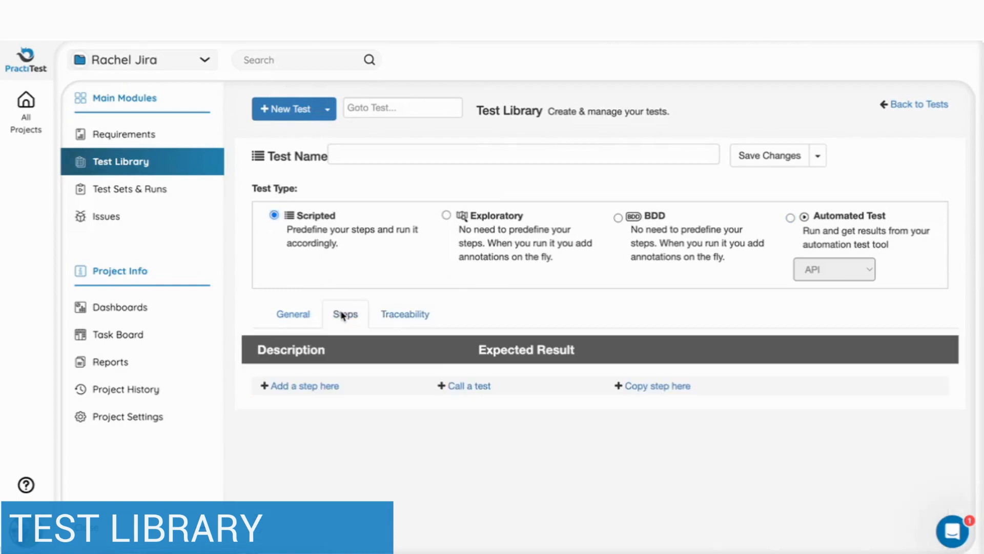
Step: Add a first step, then switch the test through Exploratory, BDD and Automated with API
left_click(305, 386)
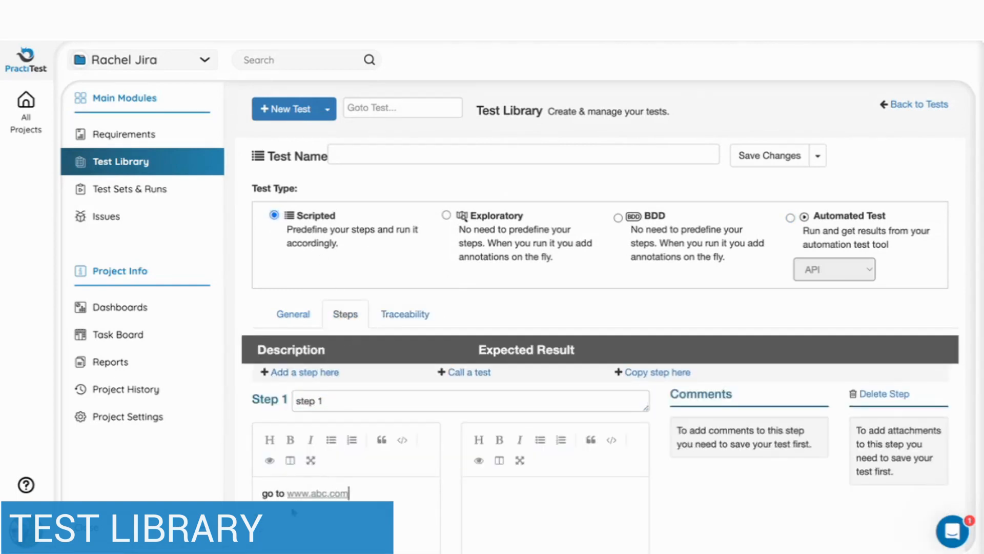
left_click(446, 222)
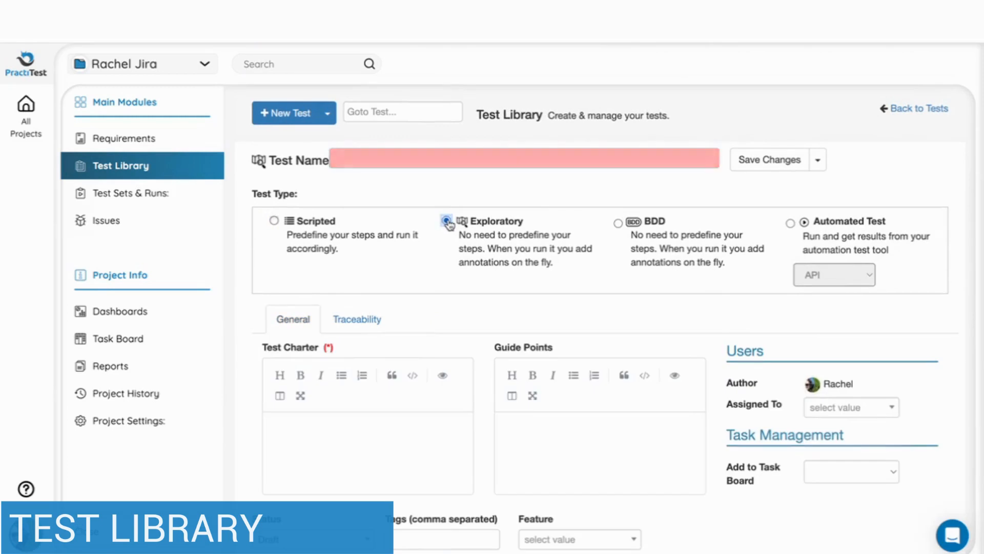
left_click(445, 222)
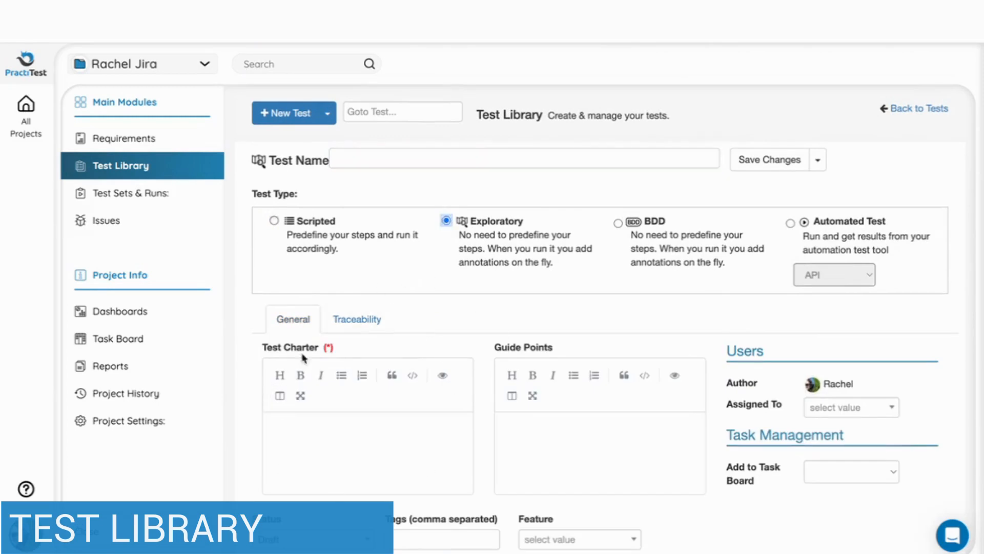
mouse_move(635, 475)
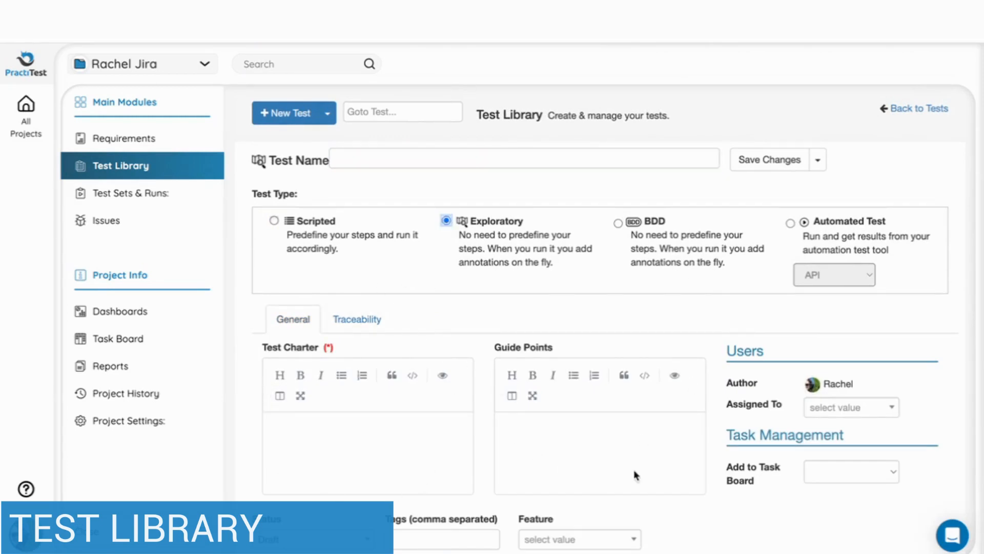
mouse_move(620, 232)
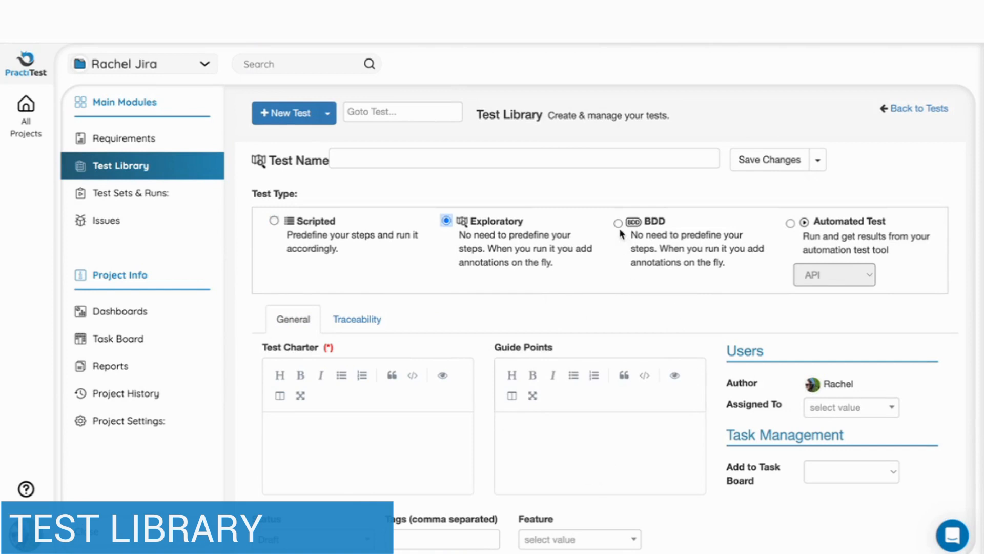
left_click(618, 222)
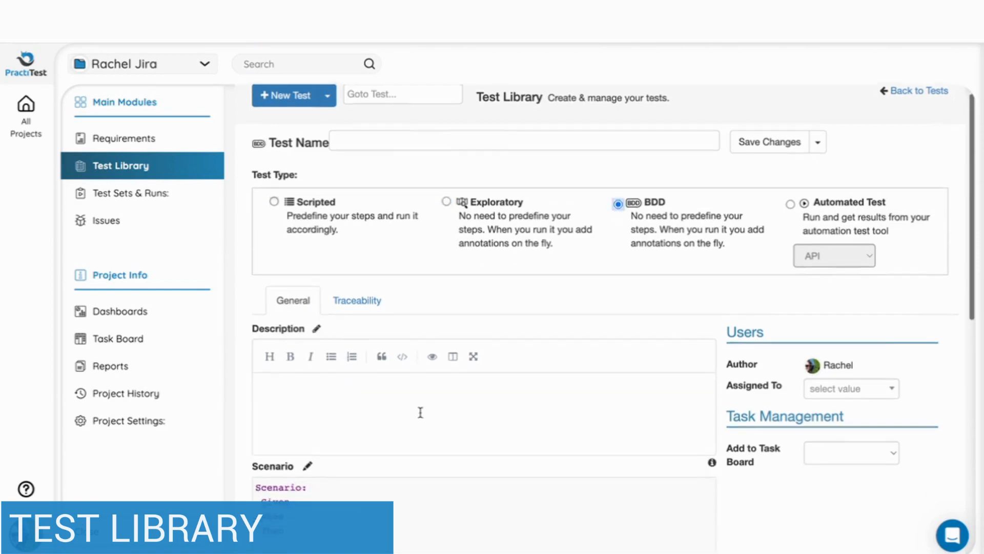
scroll("down", 3)
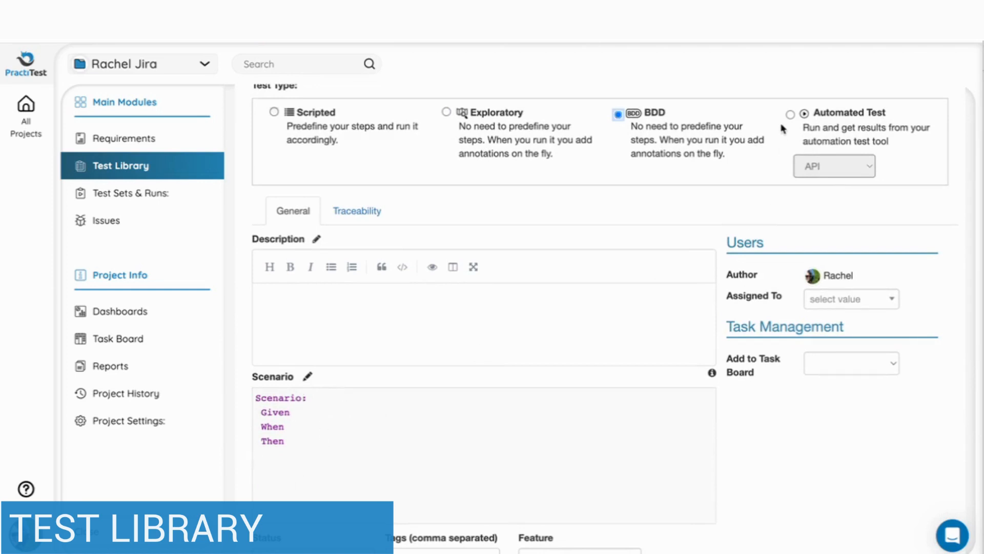
left_click(790, 113)
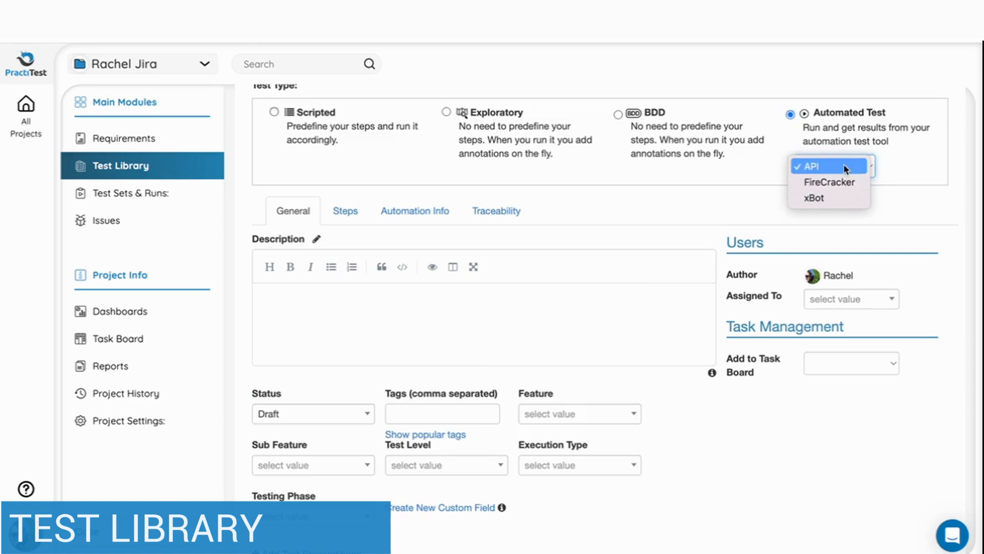
left_click(131, 193)
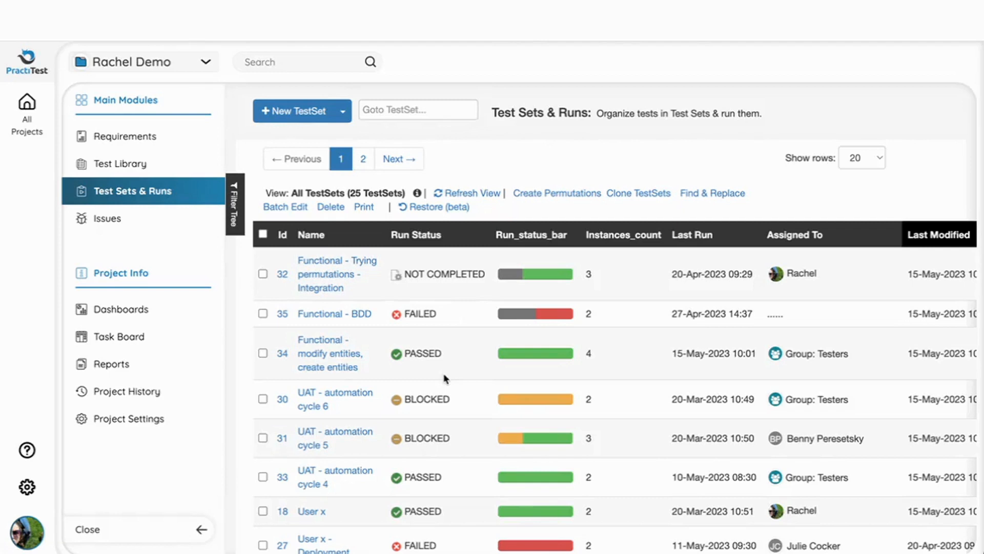
Step: Set test set #35's test level to Functional and testing phase to Deployment, then save
scroll("down", 3)
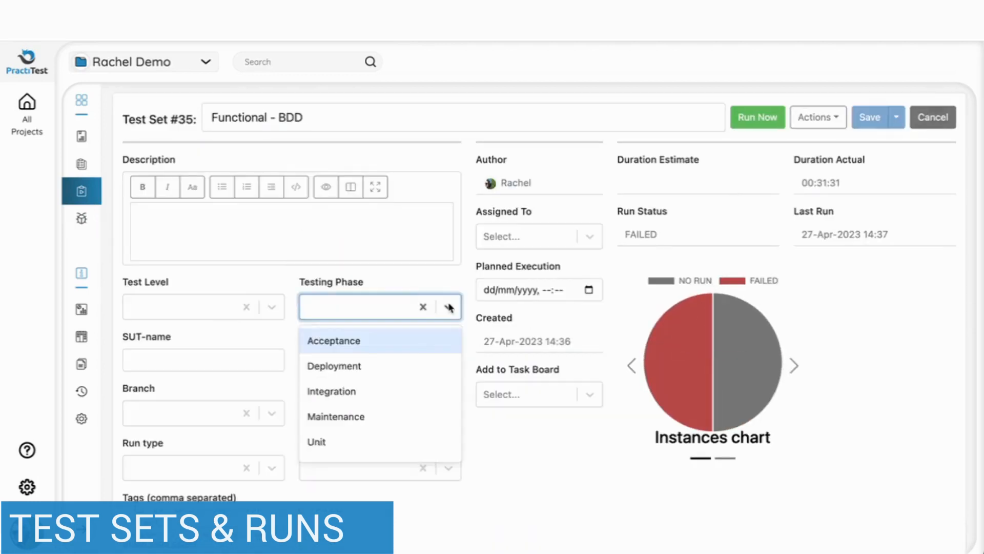
left_click(333, 366)
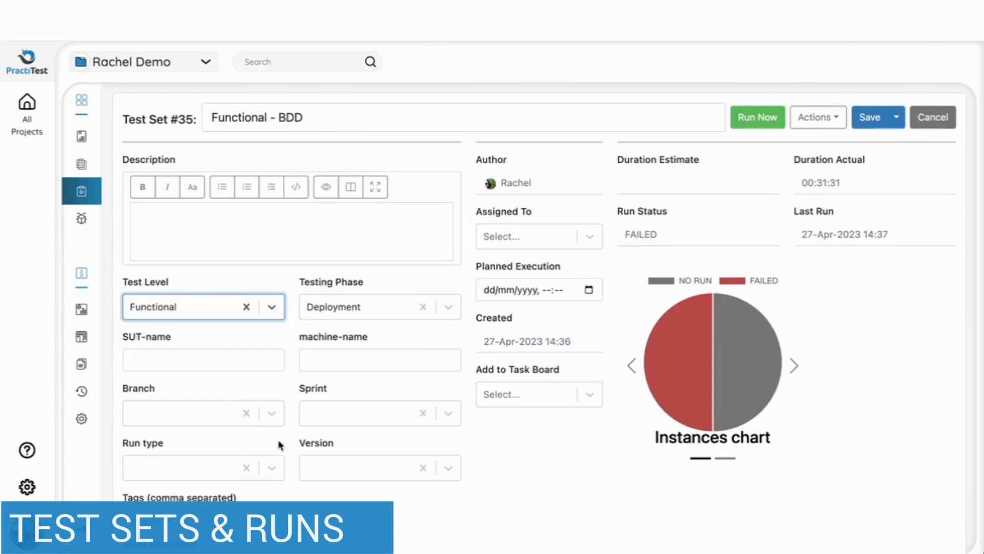
left_click(869, 117)
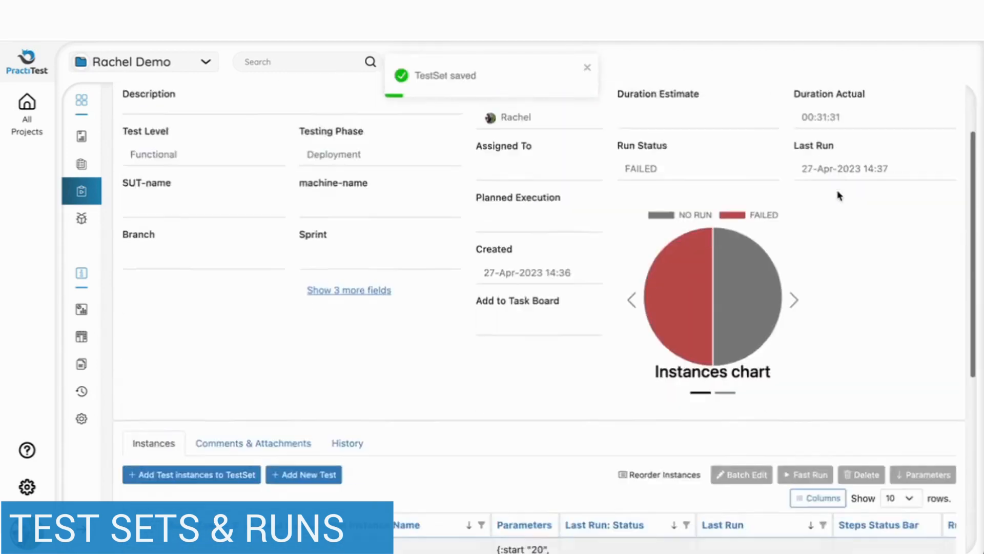
Step: Tick test-test in the add-instances list and add it to test set #35
left_click(192, 474)
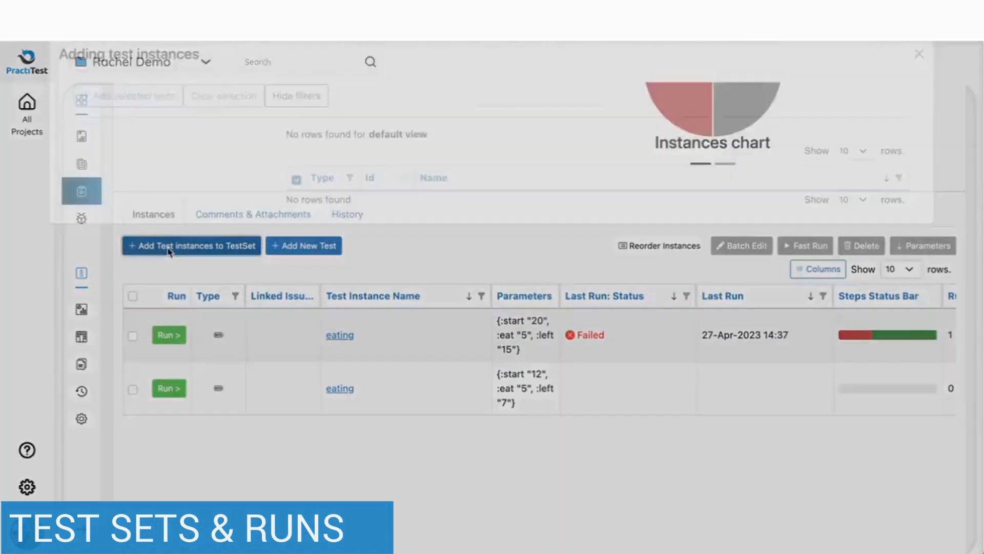
left_click(191, 246)
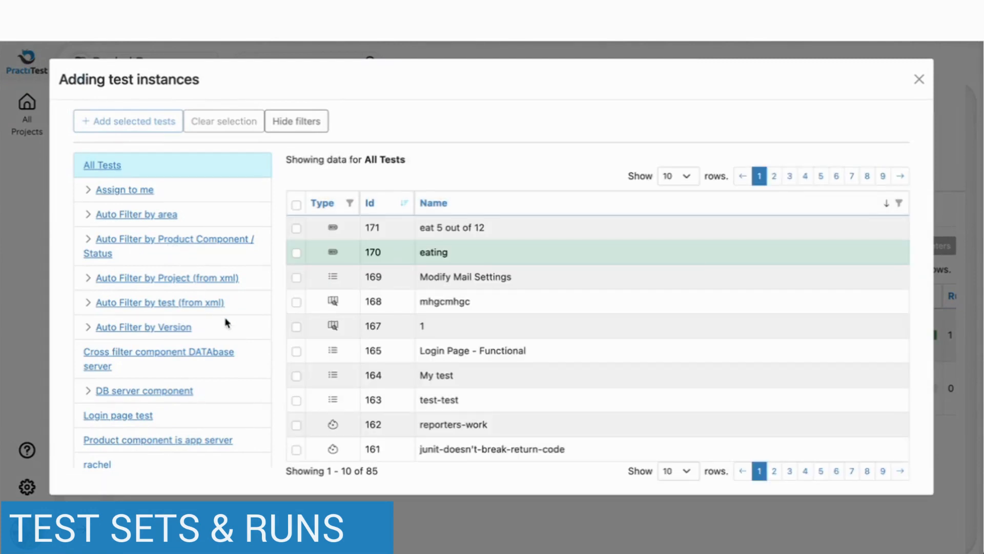
left_click(296, 399)
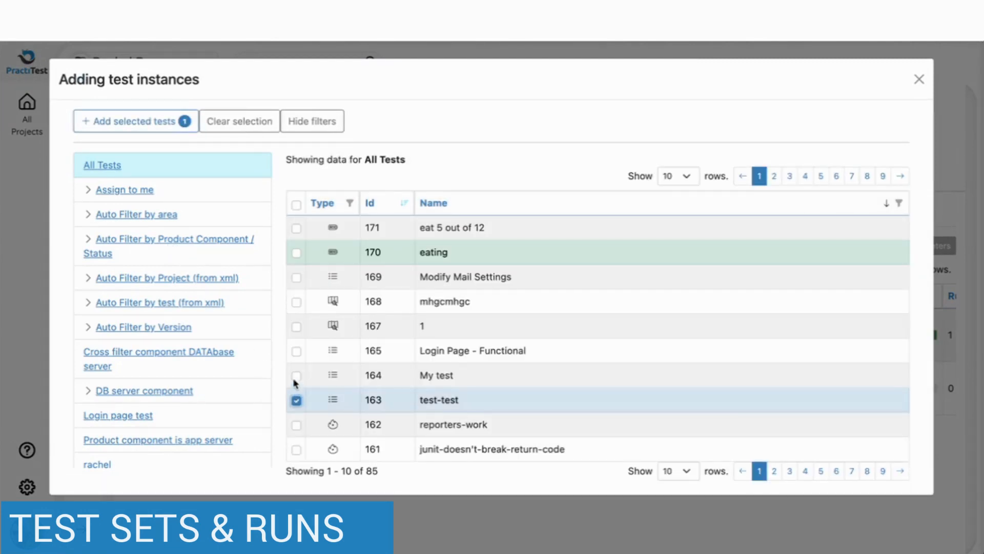
left_click(136, 121)
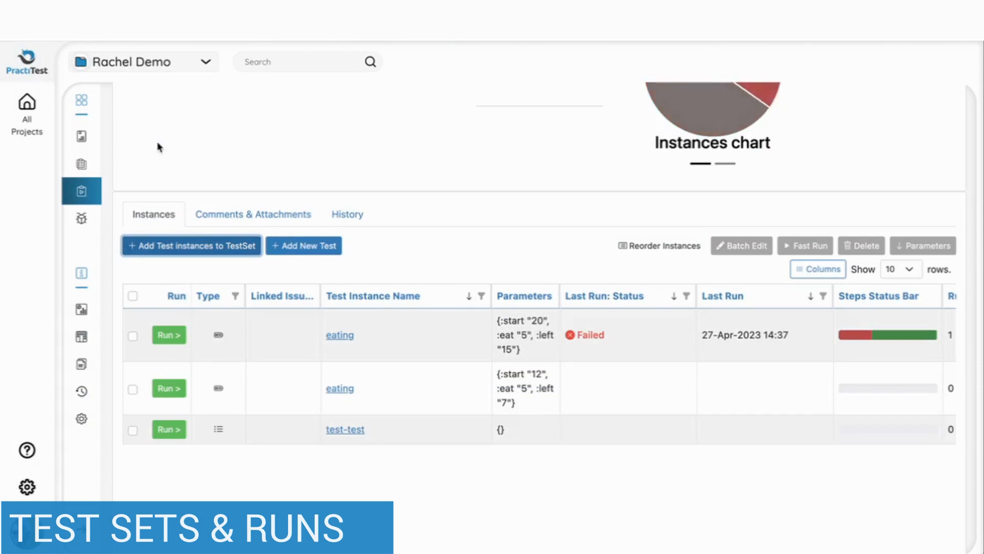
mouse_move(174, 429)
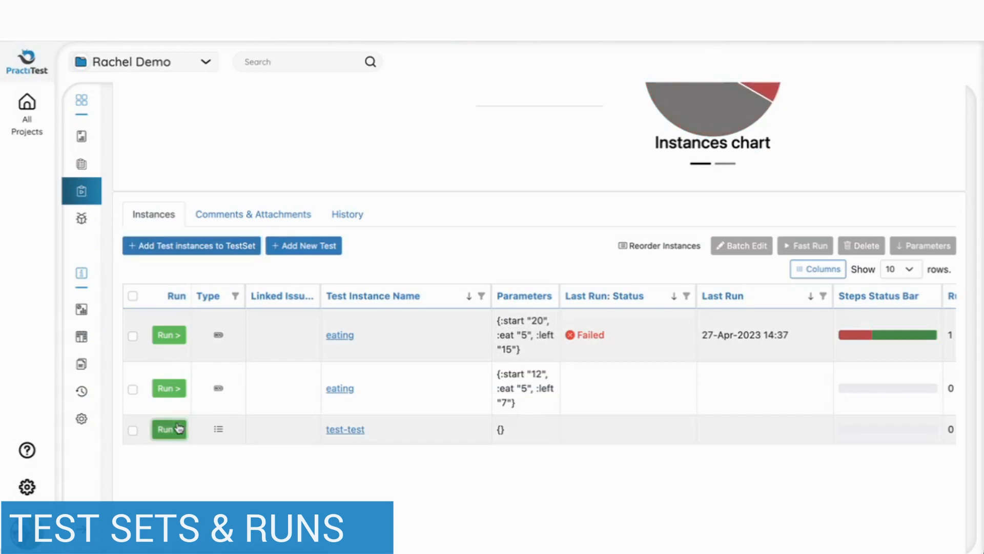
Step: Start a run of test-test, save the run field as run 1, and pass Step 1
left_click(166, 429)
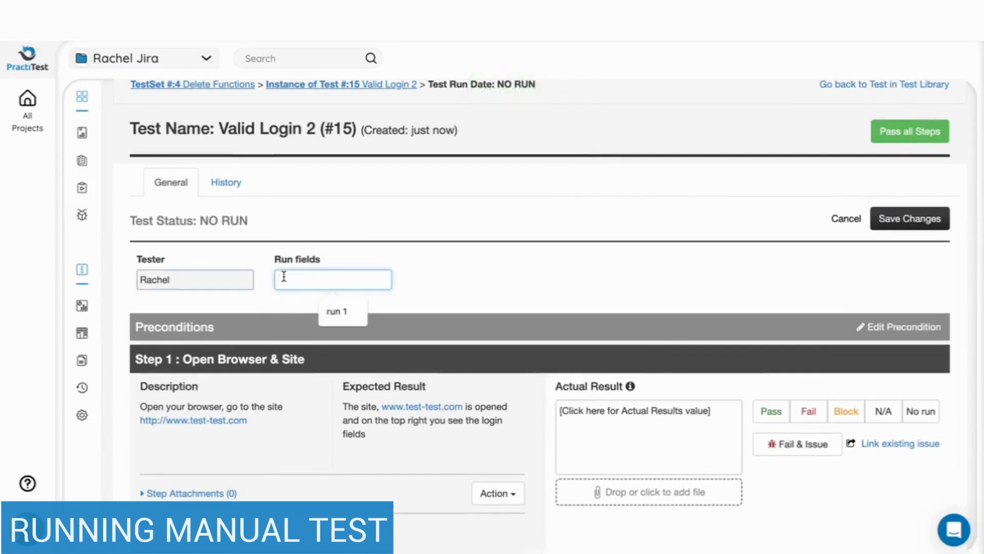
left_click(910, 218)
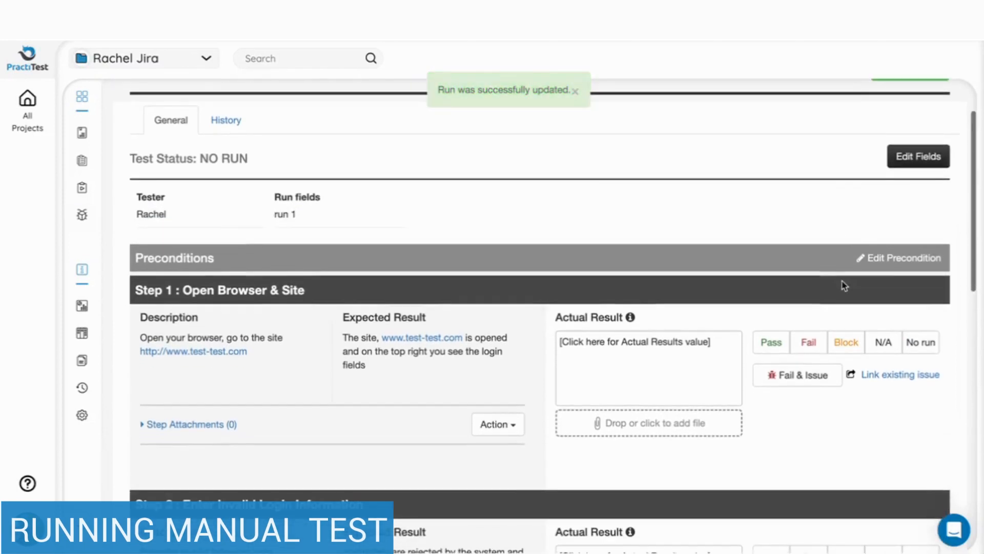
left_click(771, 342)
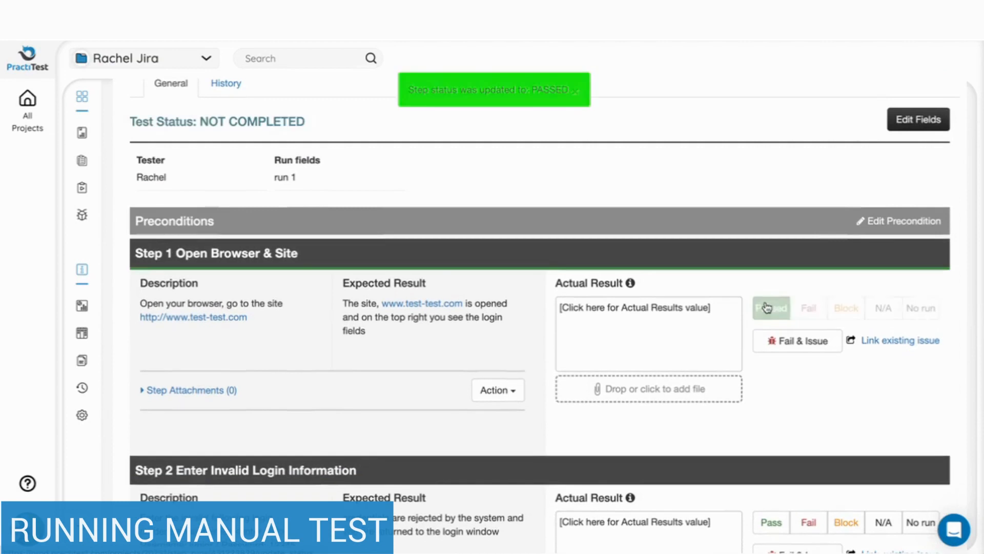
scroll("down", 3)
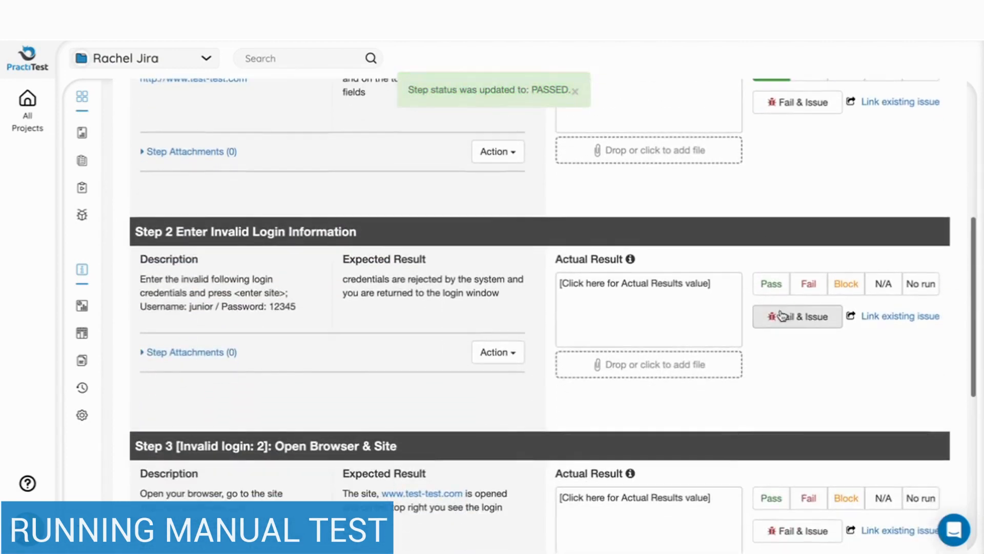
Step: Mark Step 2 Fail & Issue, then submit the auto-filled issue and continue testing
left_click(797, 316)
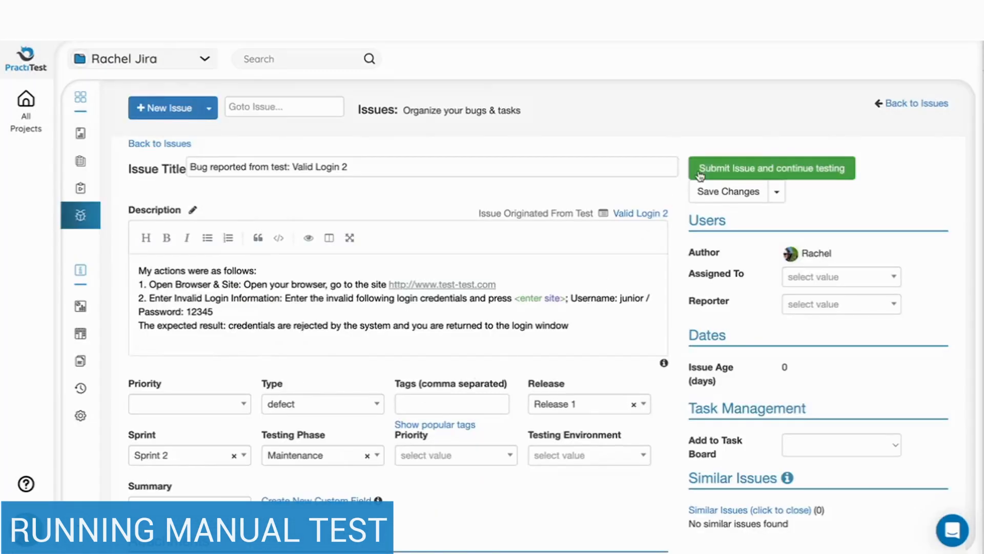
left_click(772, 167)
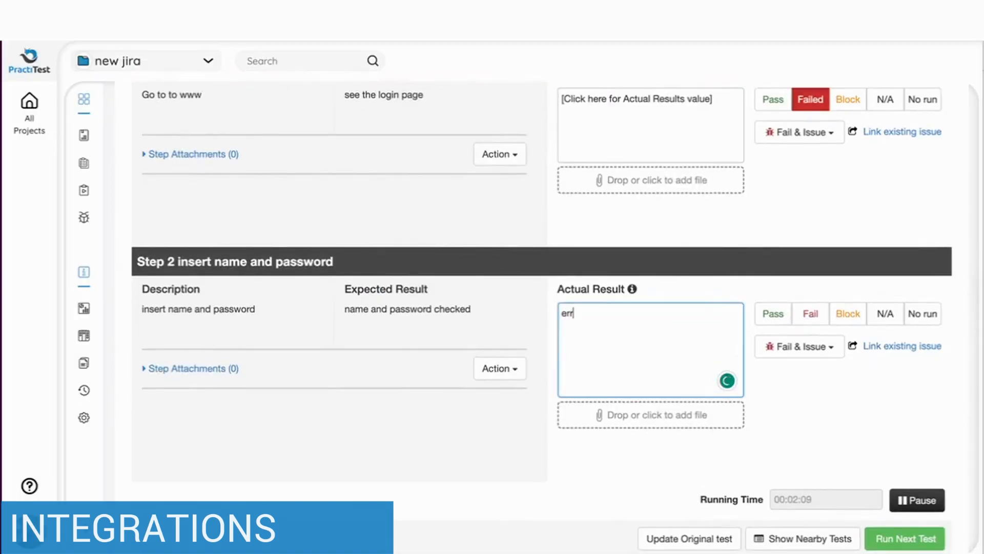
Step: Open the Entities Functions exploratory instance to view its charter and guide points
left_click(795, 347)
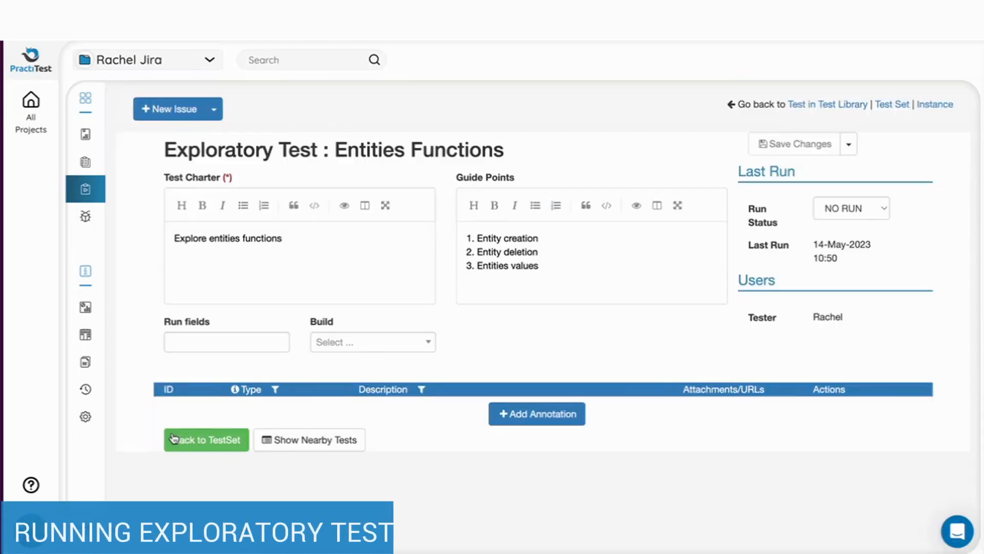
Step: Add a new annotation to the Entities Functions exploratory run
left_click(536, 413)
type("I found a bug")
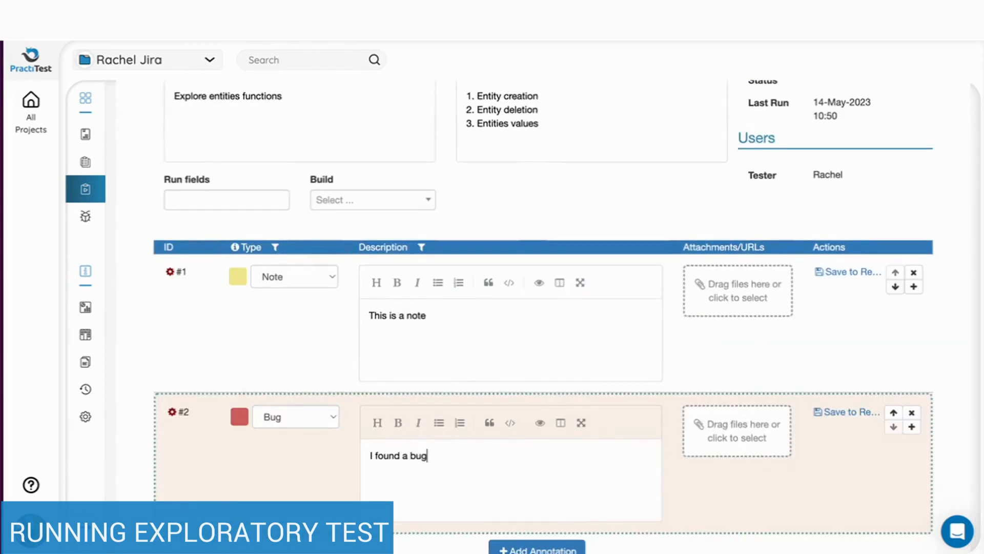
scroll("down", 3)
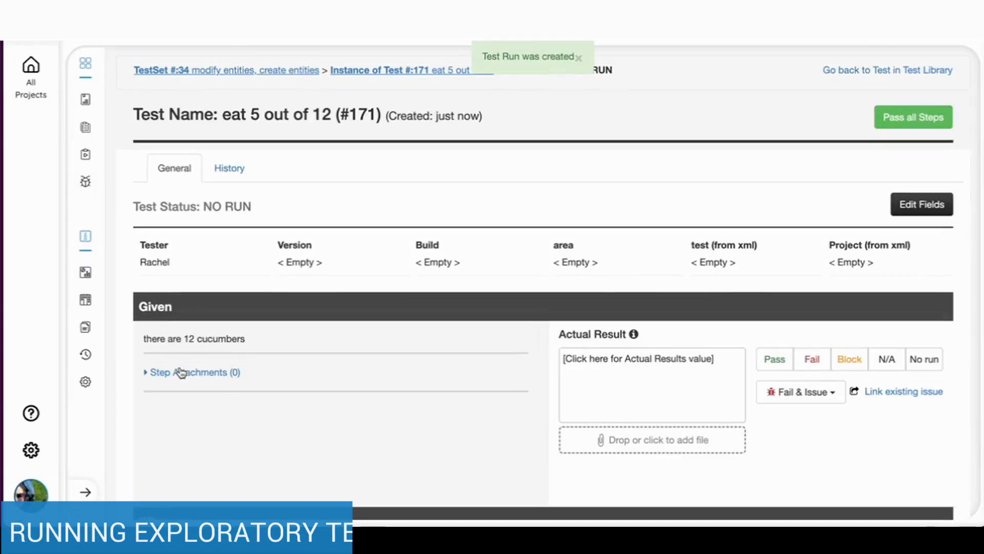
Step: Start a run of the 'eat 5 out of 12' BDD test instance
left_click(775, 359)
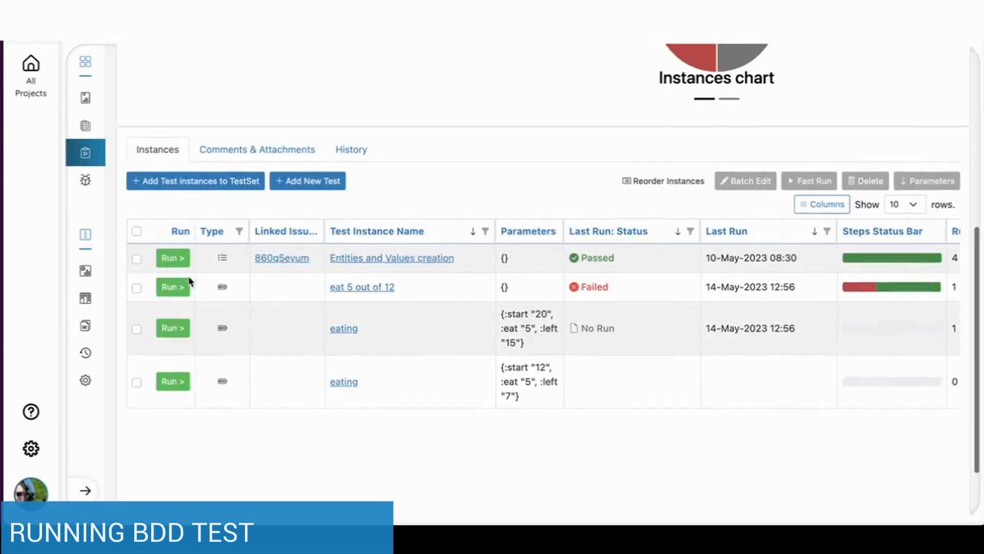
left_click(343, 328)
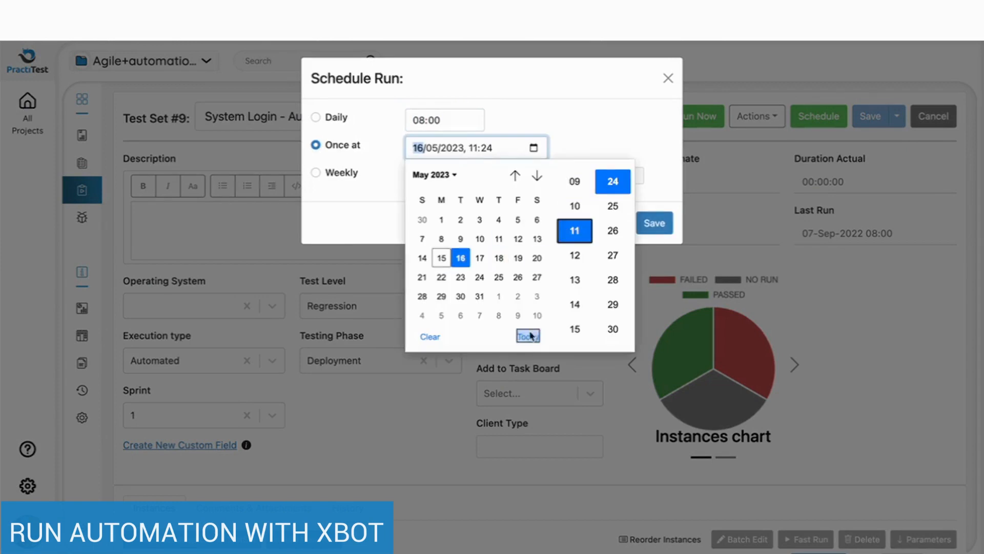
Step: Pick today's date for the one-time scheduled run
left_click(316, 172)
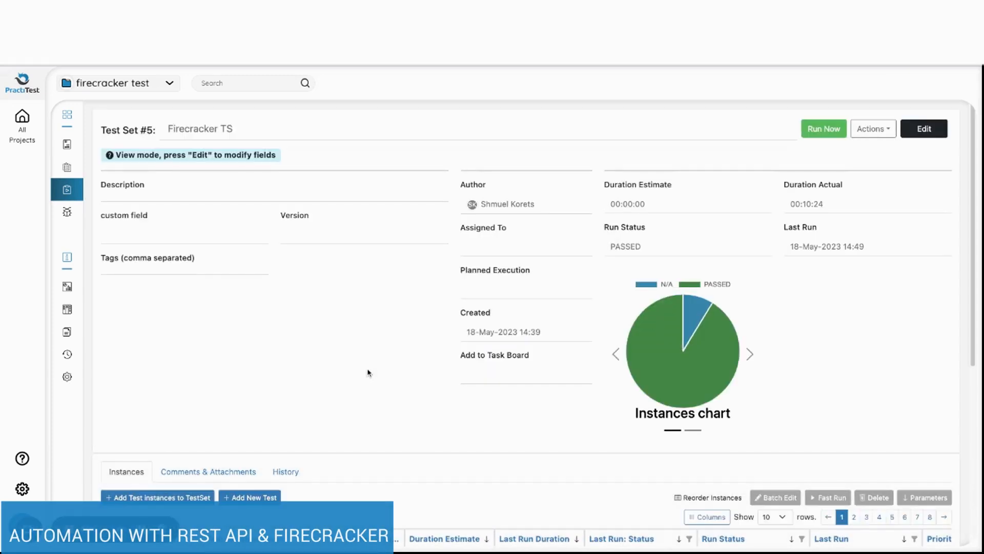
Step: Move to the next page of the Firecracker TS instances table
scroll("down", 3)
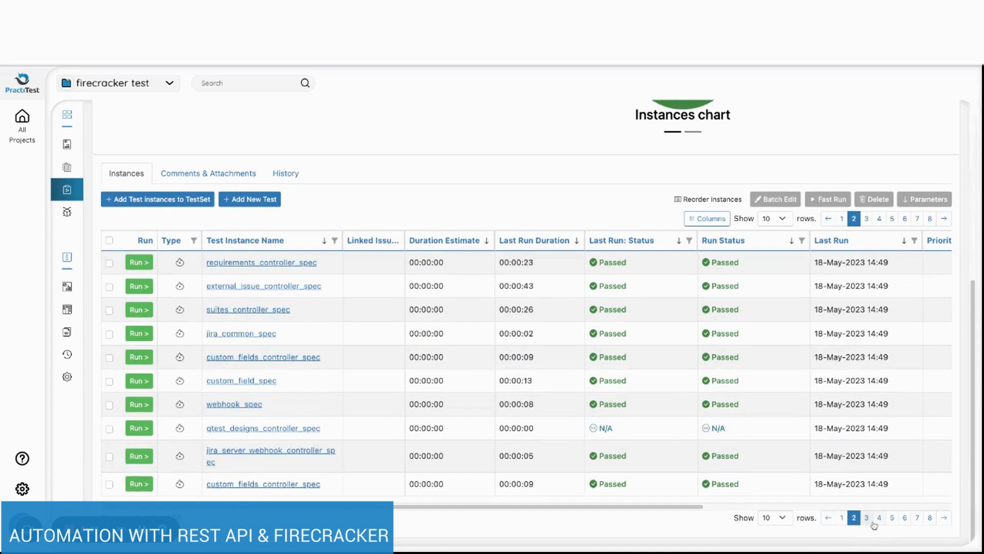
left_click(894, 532)
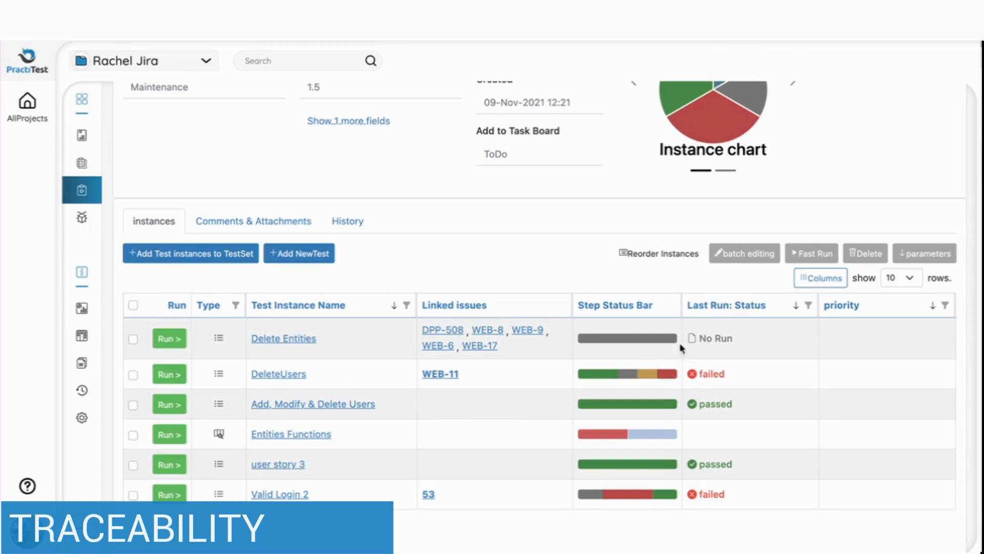
mouse_move(555, 201)
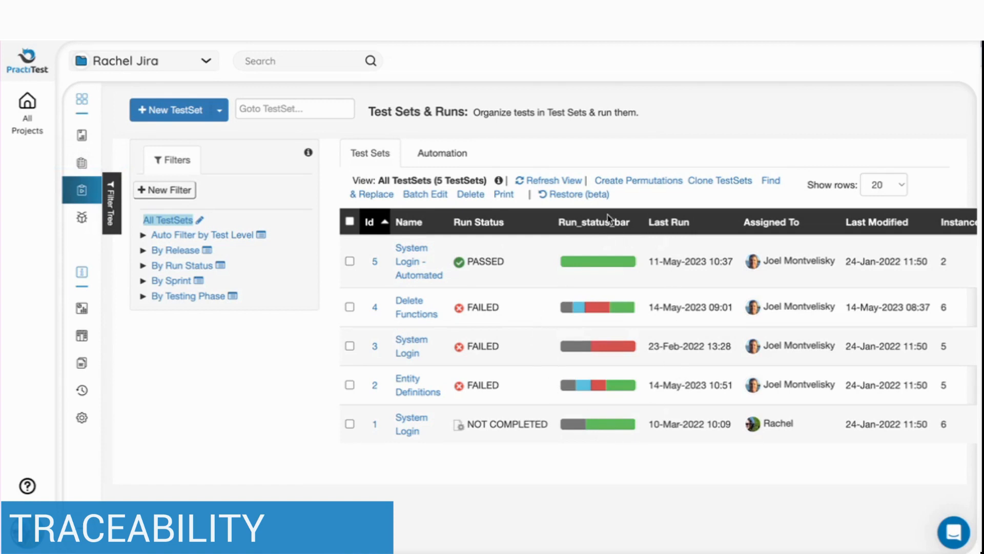
mouse_move(82, 160)
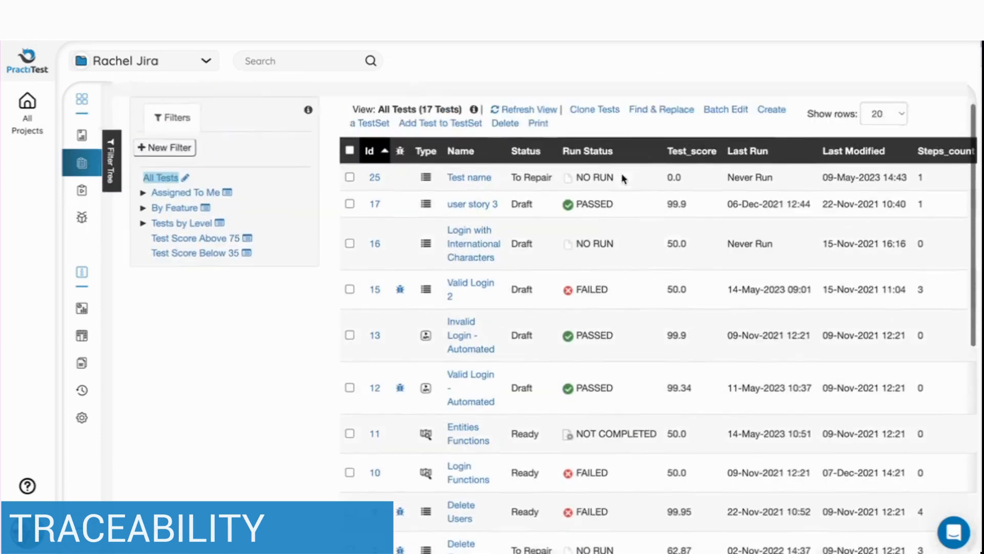
Step: Open the Rachel Jira project's Requirements list from the sidebar
left_click(81, 136)
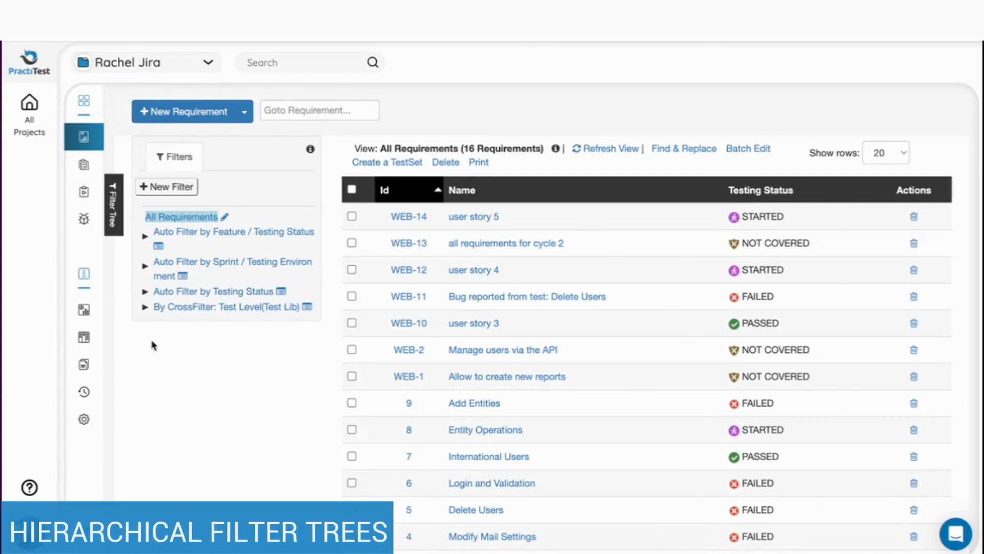
Step: Expand the Feature/Testing Status, Feature 1 and Sprint/Environment filter trees
left_click(145, 237)
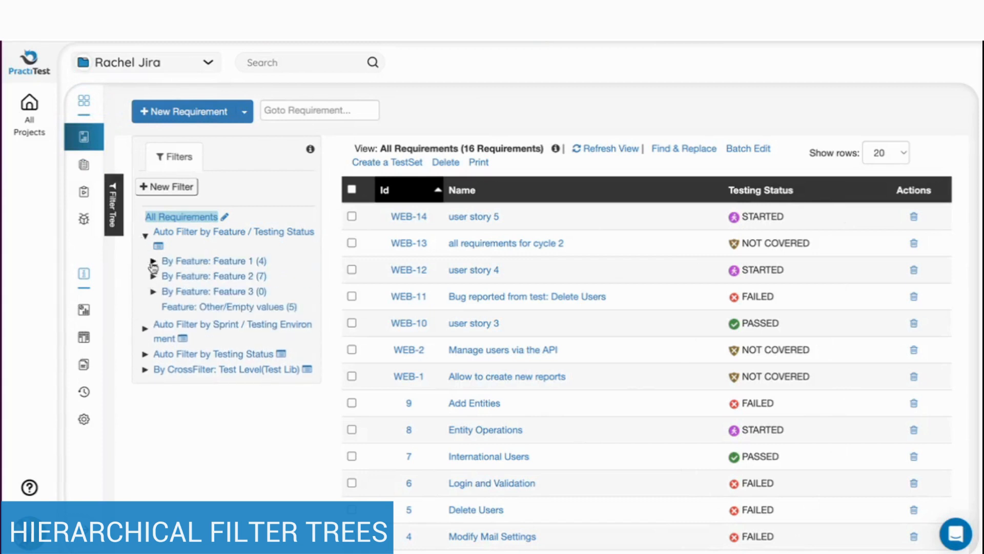
left_click(154, 261)
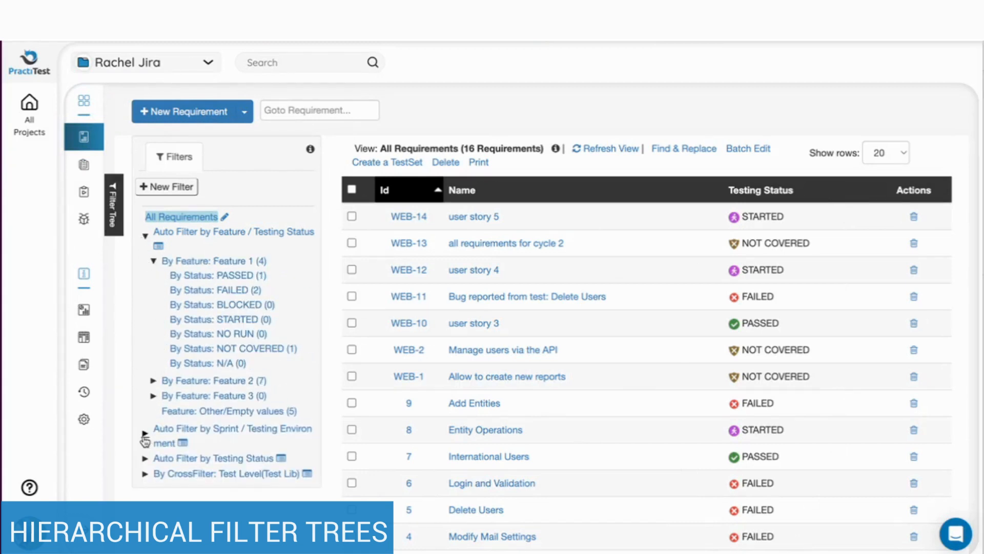
left_click(143, 430)
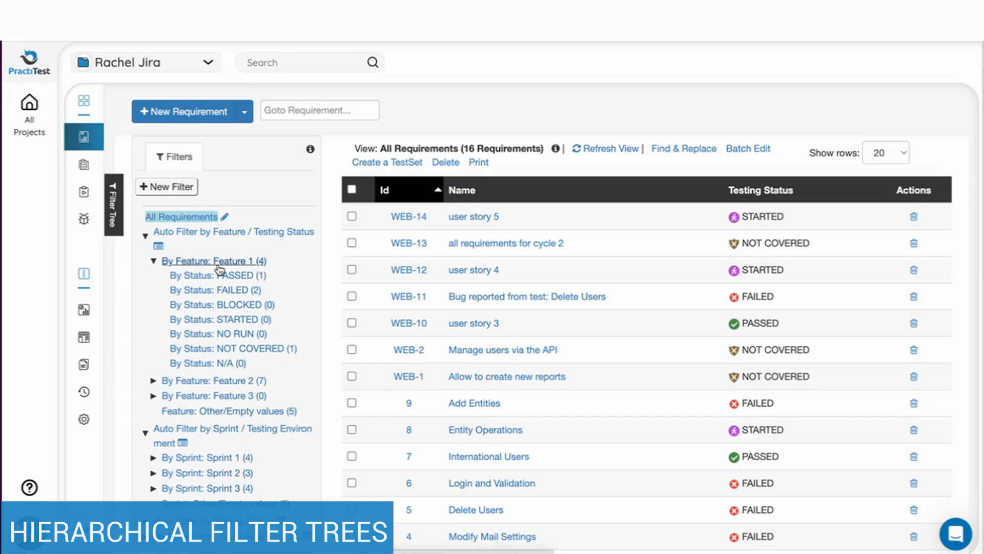
Step: Filter to Feature 1, then its FAILED requirements, then back to All Requirements
left_click(213, 261)
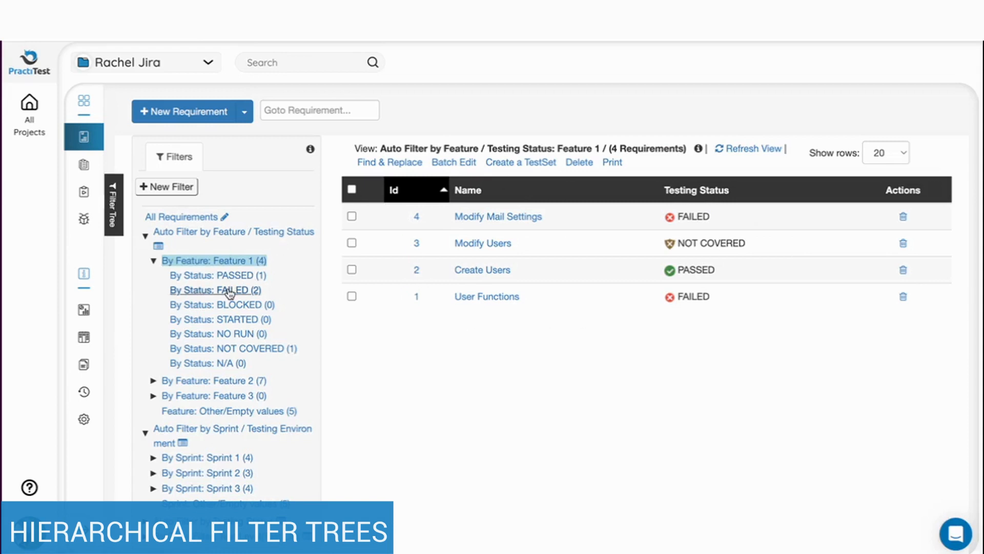
left_click(215, 289)
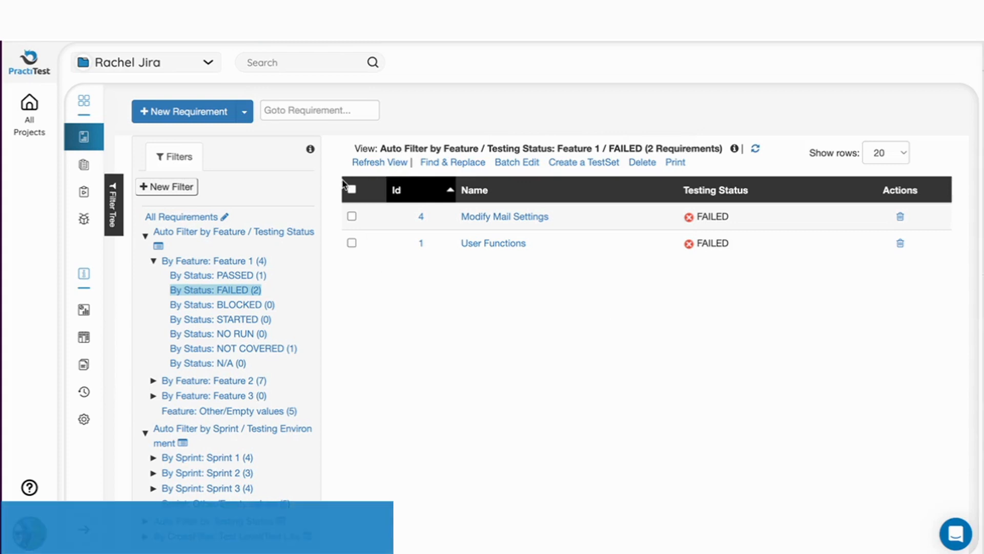
left_click(182, 216)
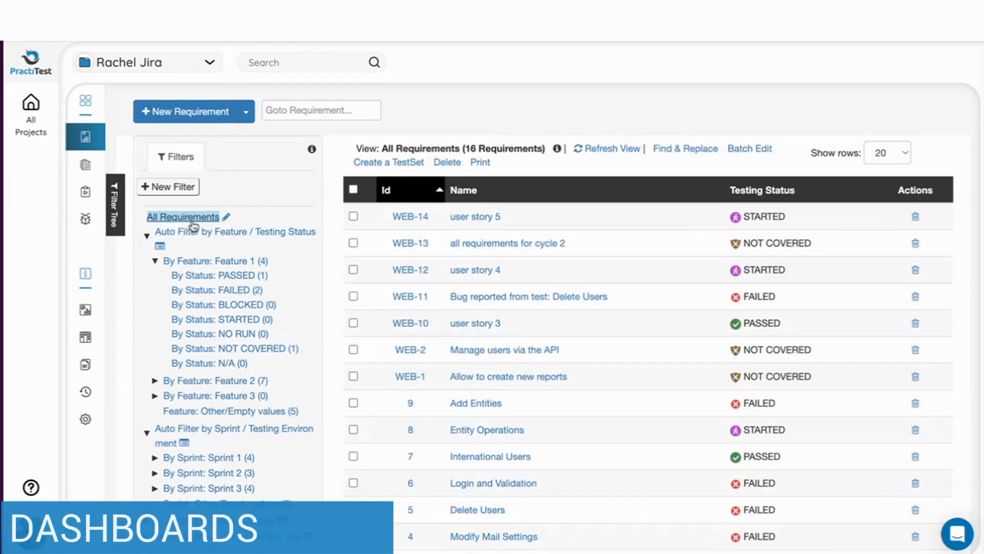
mouse_move(85, 310)
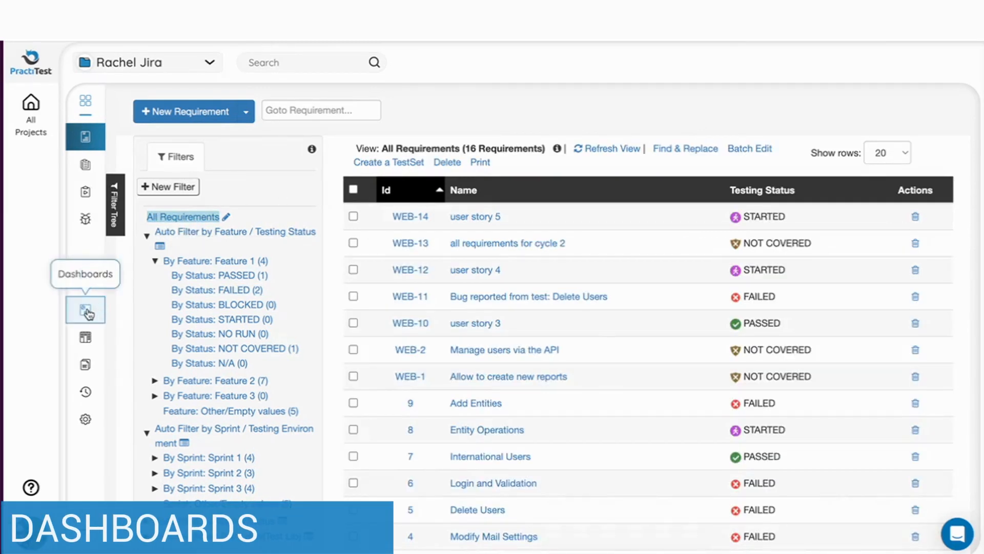
Step: Browse the project dashboard charts and open the Summary Home tab's settings
left_click(85, 309)
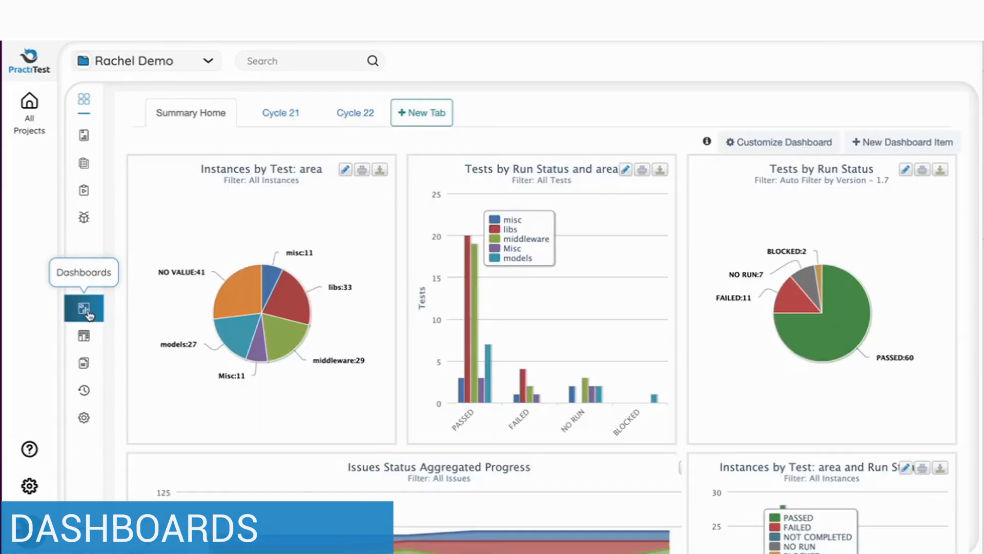
scroll("down", 3)
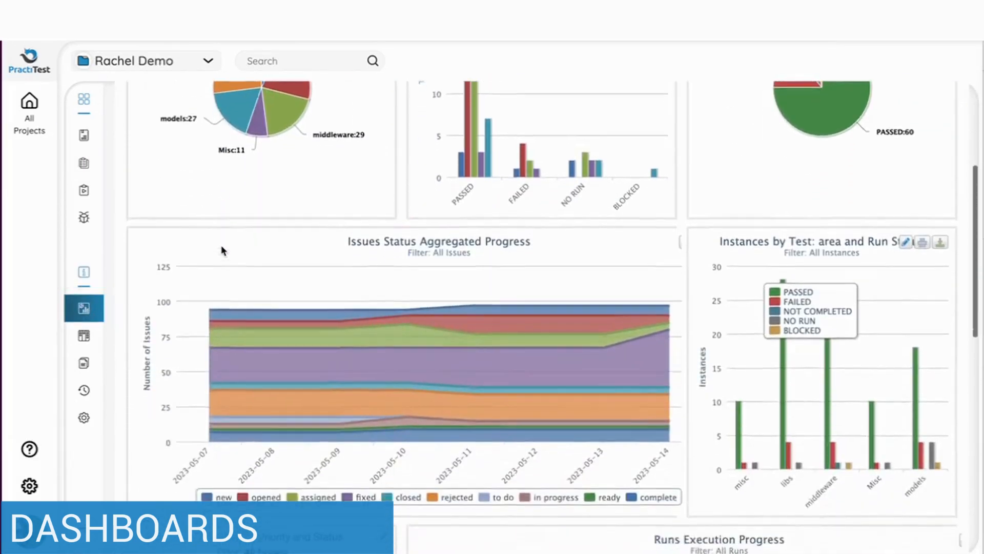
scroll("down", 3)
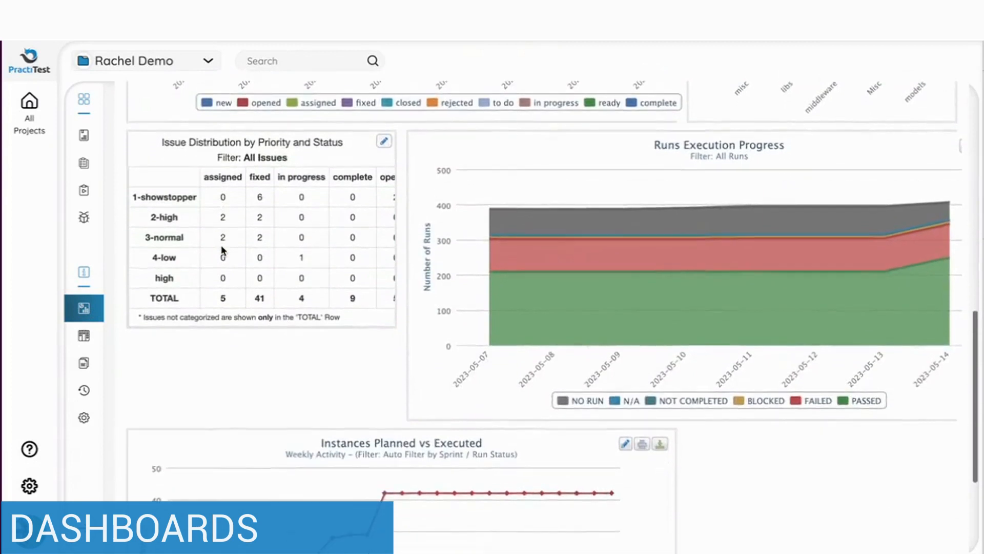
scroll("down", 3)
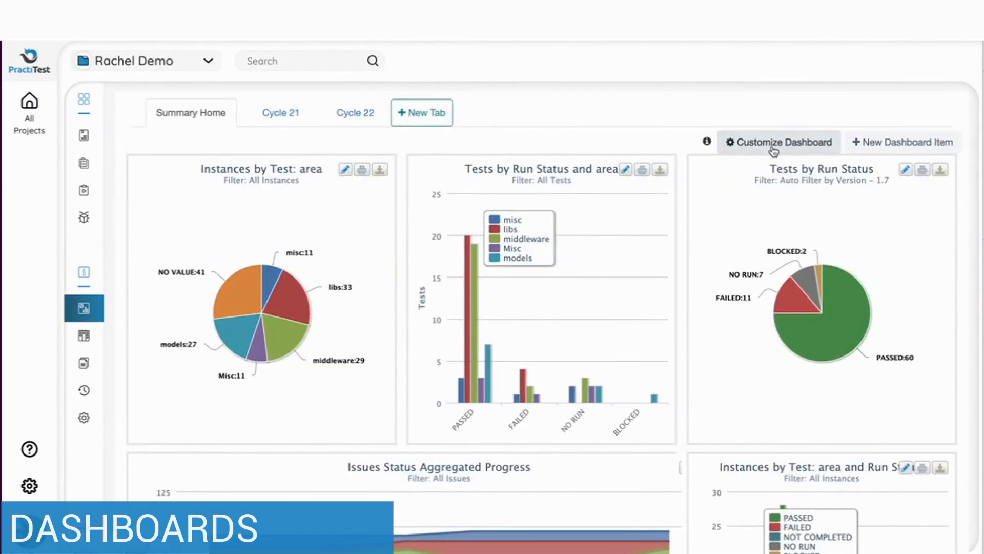
left_click(776, 142)
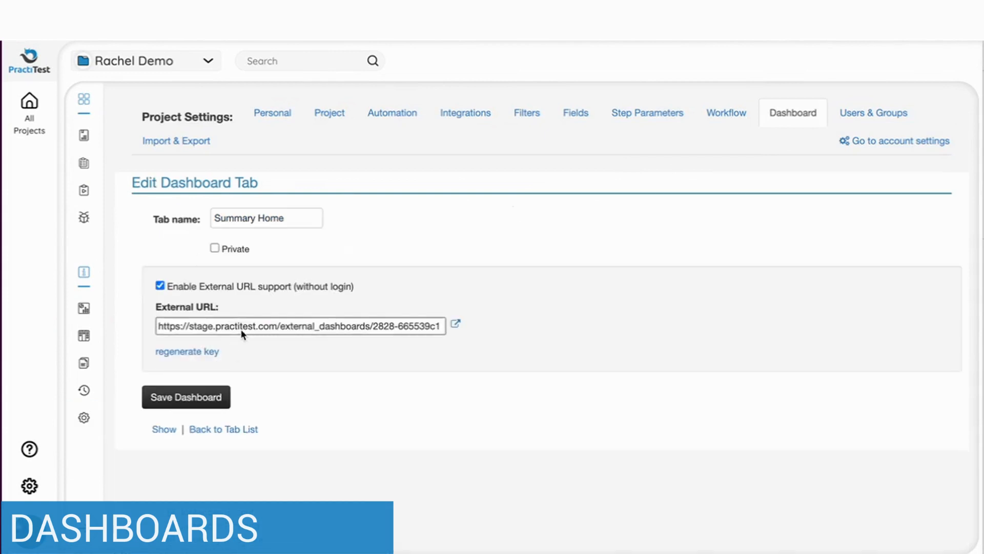
mouse_move(84, 362)
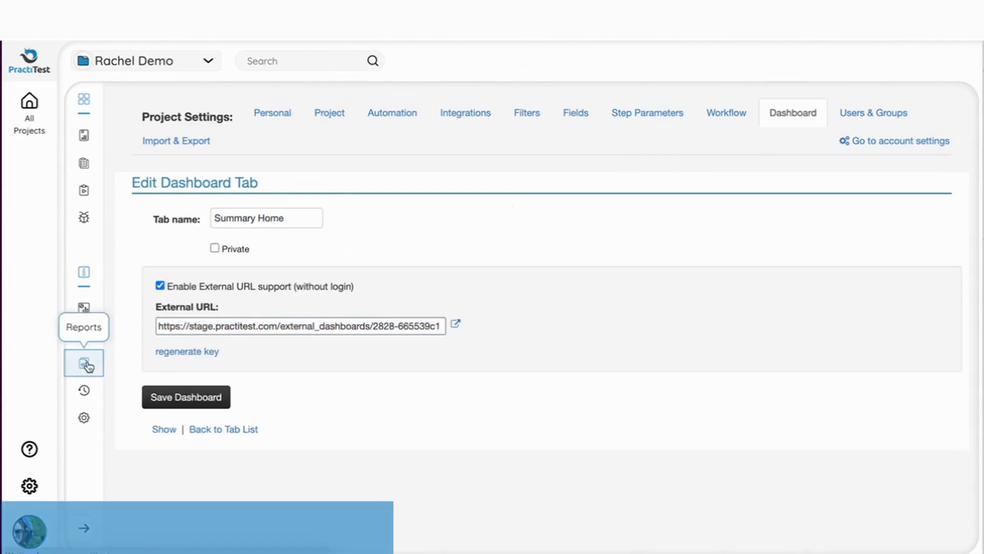
Step: Select the Requirement Tabular Traceability report type in Reports
left_click(83, 363)
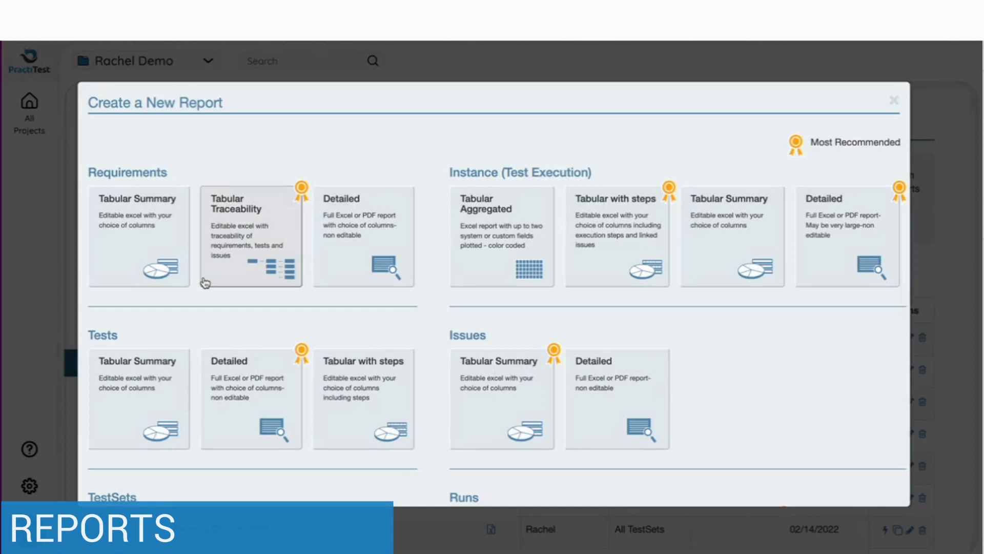
left_click(250, 238)
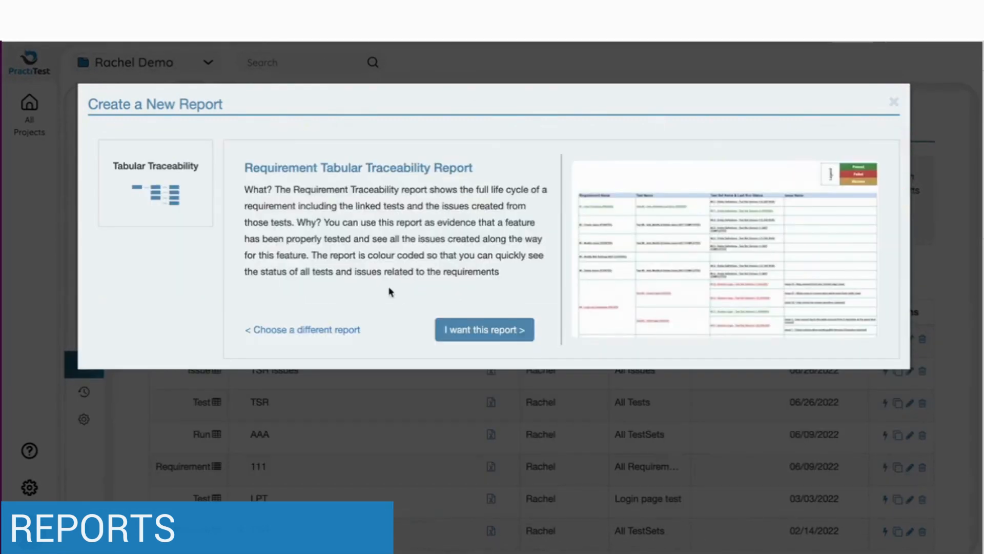
left_click(484, 329)
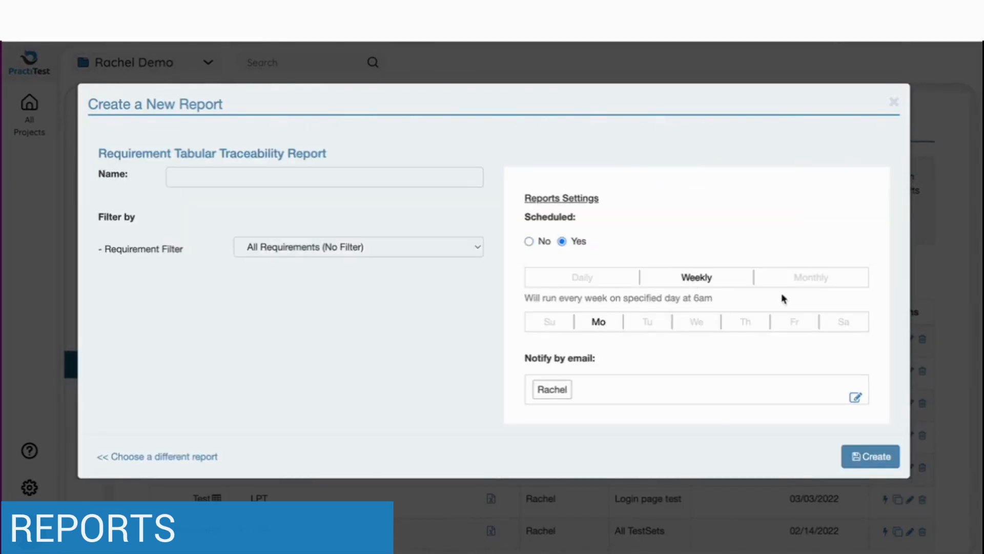